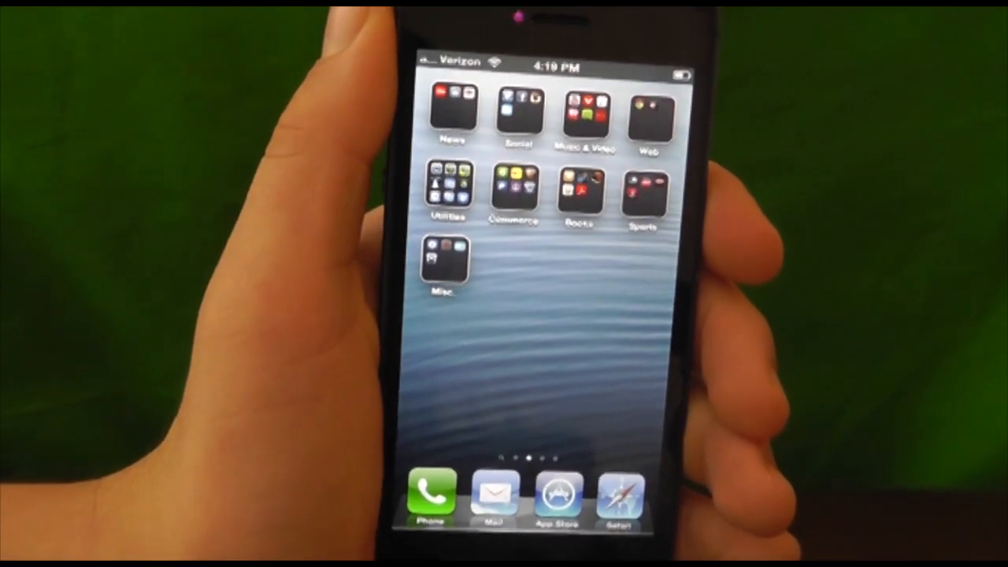
Step: Show the News folder's CNN, Alien Blue and NPR News apps on the home screen
left_click(450, 110)
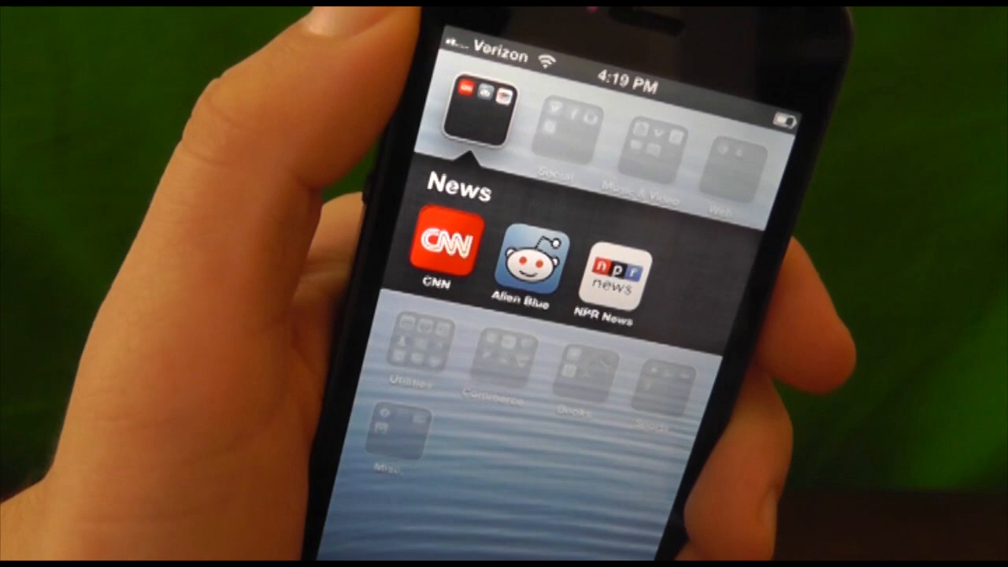
left_click(435, 248)
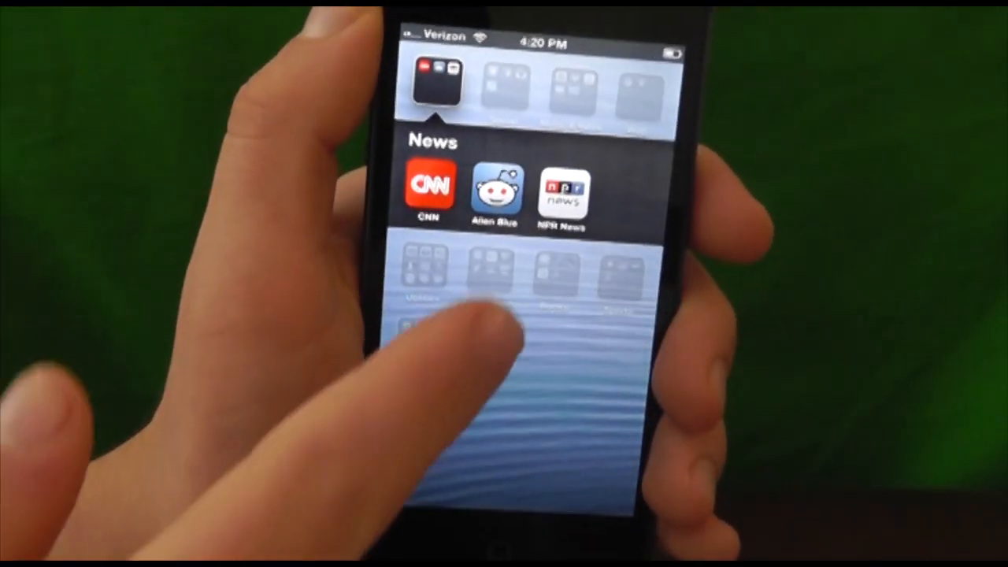
left_click(494, 191)
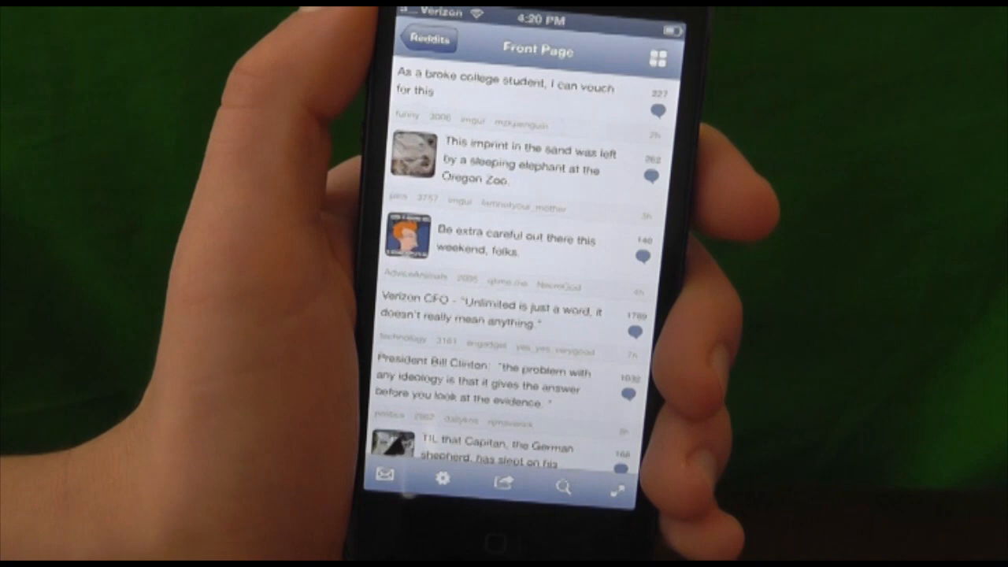
left_click(442, 480)
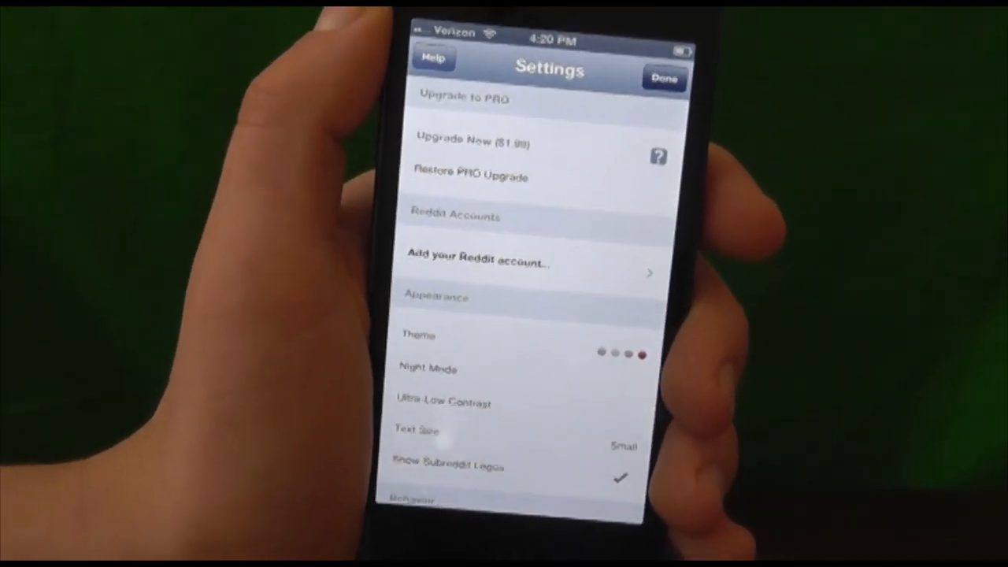
left_click(663, 77)
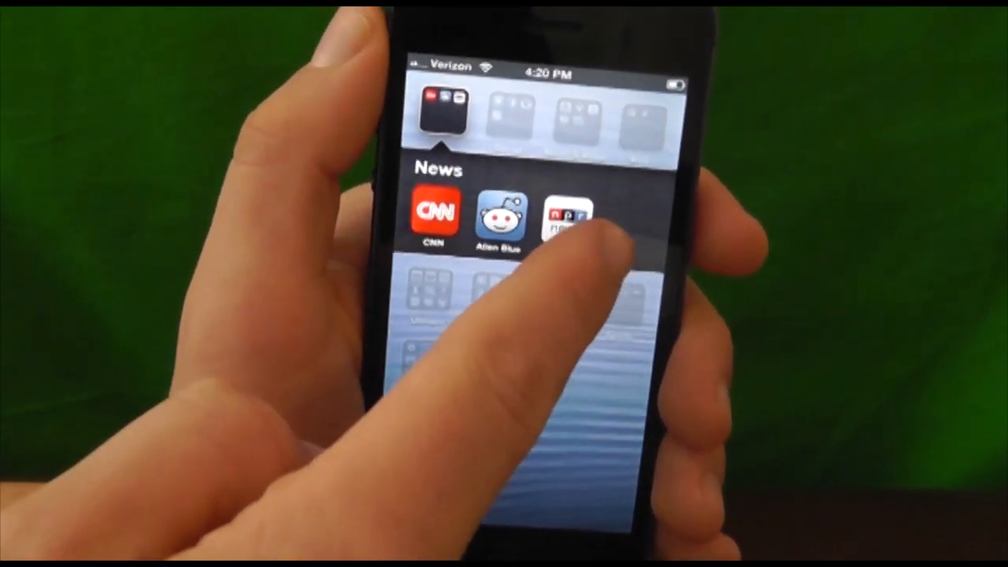
left_click(571, 216)
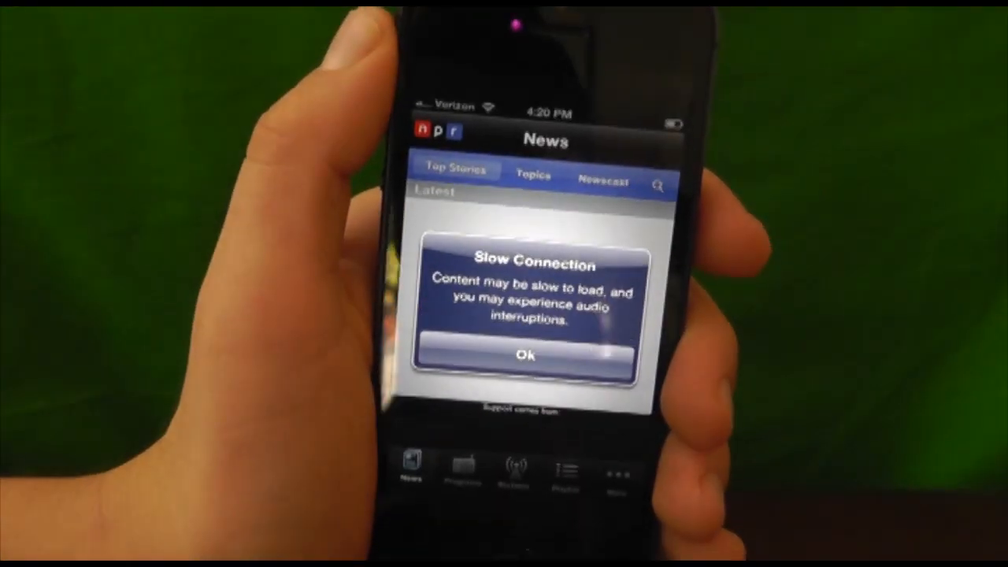
left_click(525, 354)
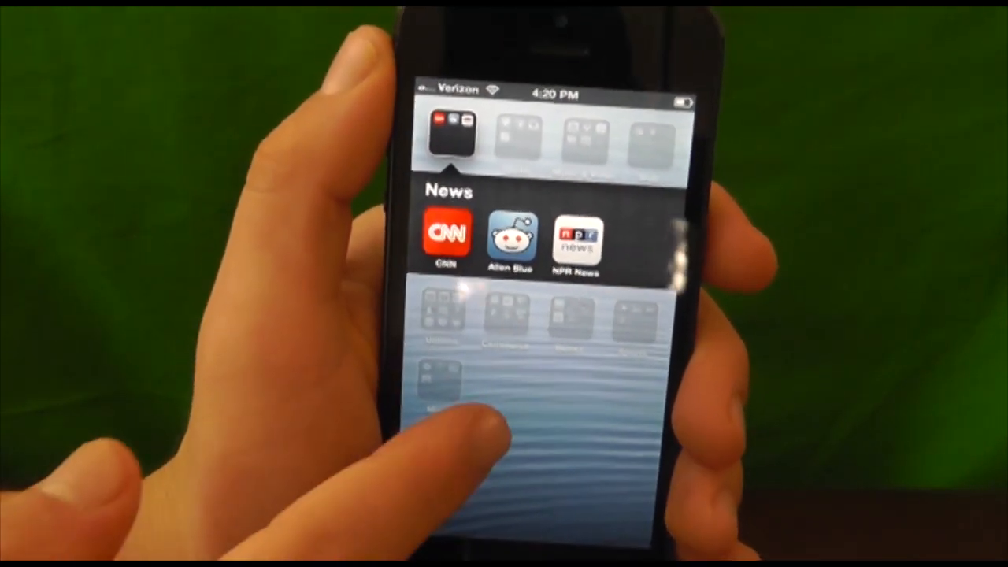
left_click(515, 138)
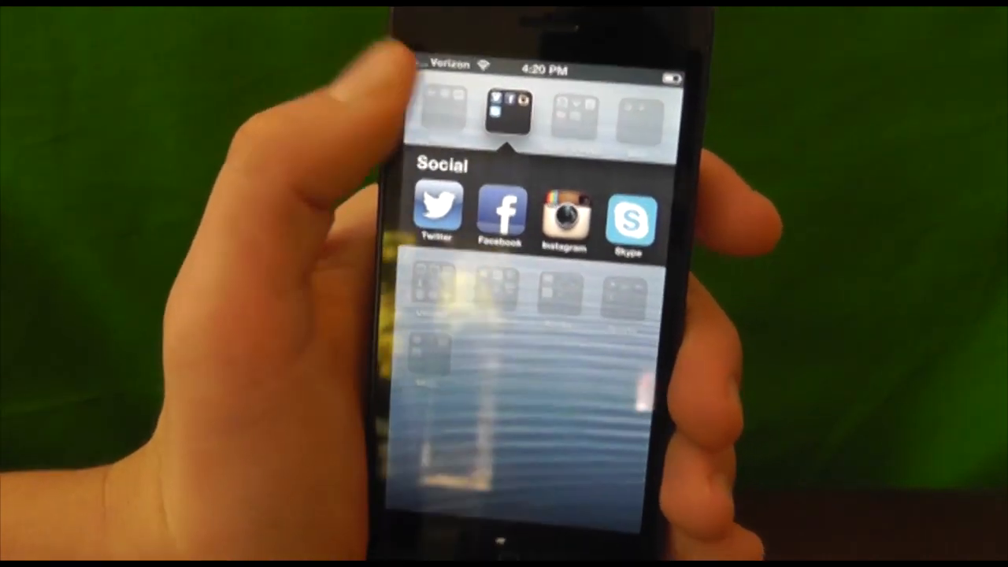
Step: Close the News folder, browse the Social folder's Twitter, Facebook, Instagram and Skype, then close it
left_click(438, 212)
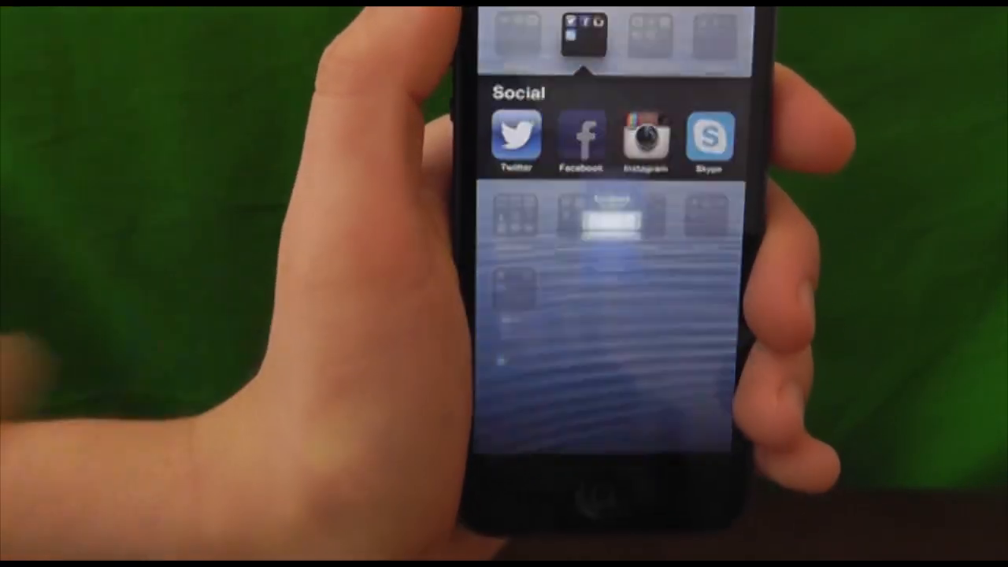
left_click(582, 138)
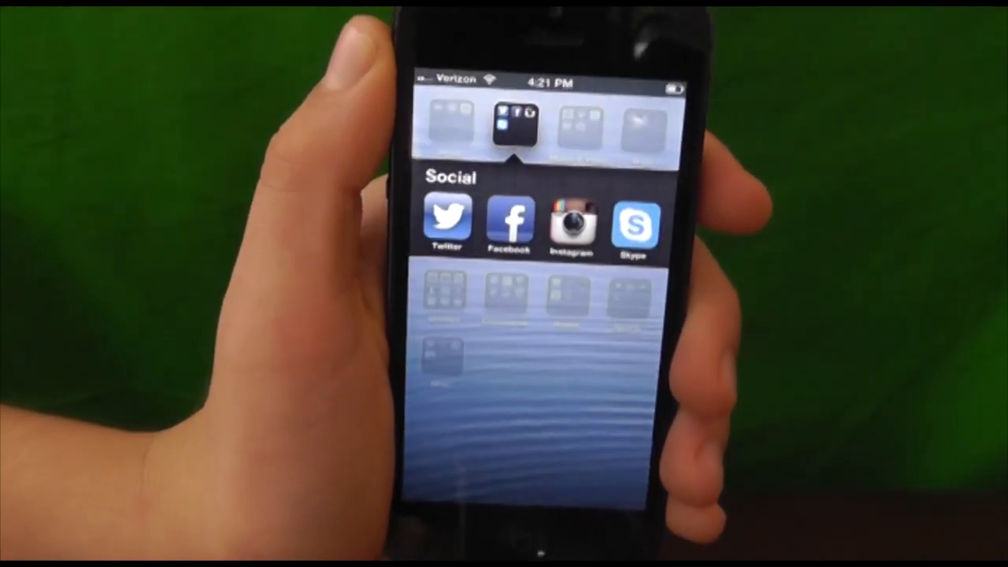
left_click(570, 220)
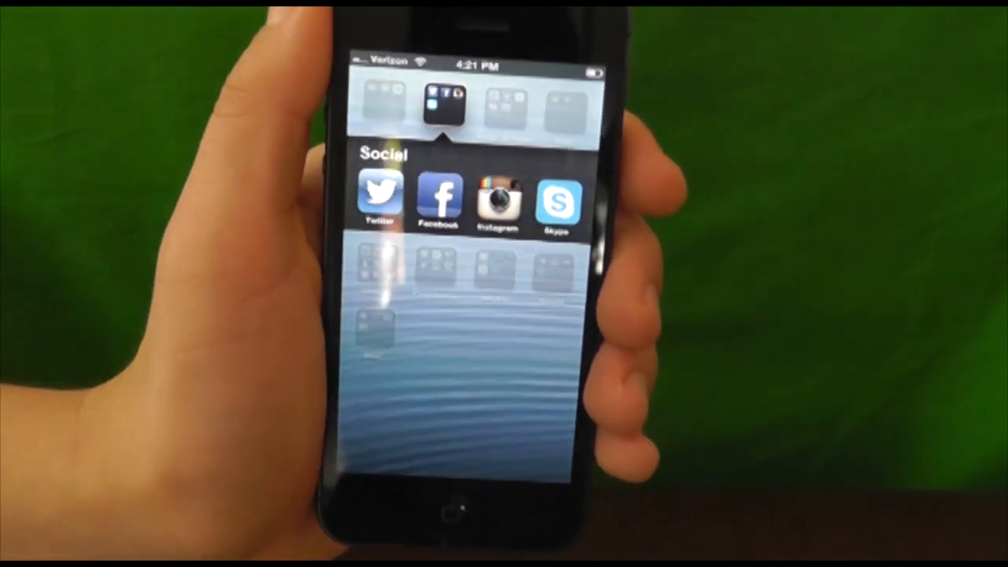
left_click(557, 197)
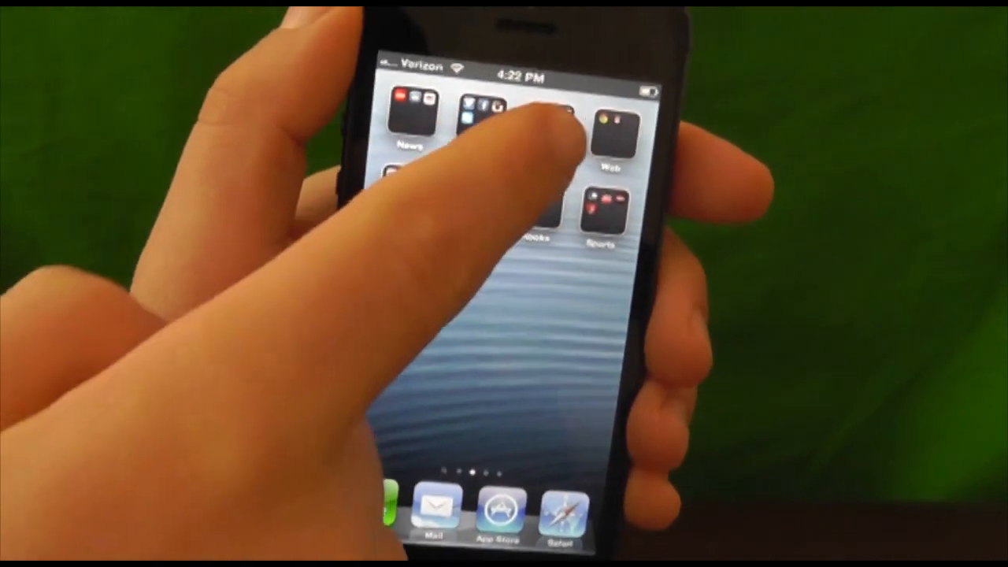
Step: Launch YouTube from the Music & Video folder and review its Settings, then return to the feed
left_click(551, 114)
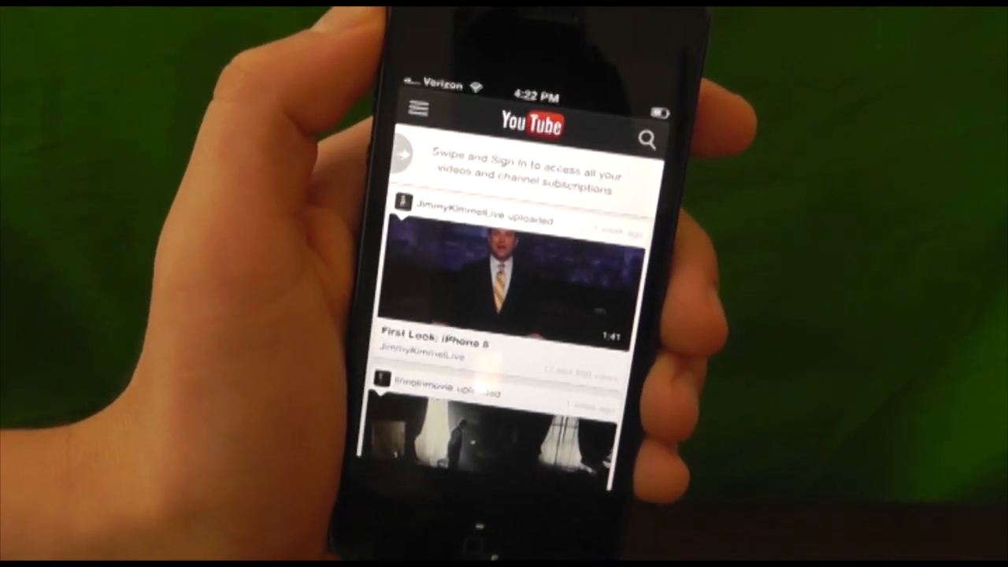
left_click(415, 108)
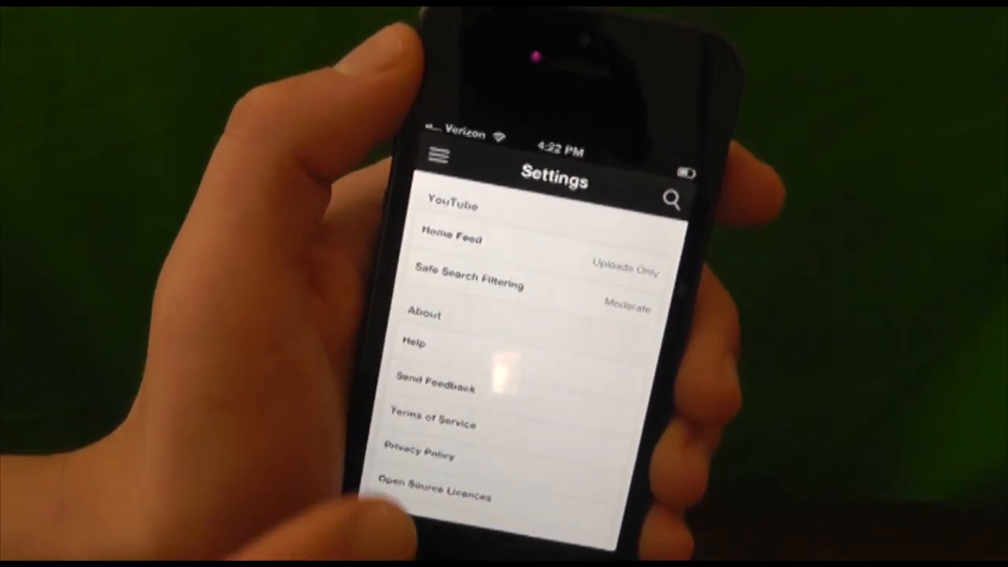
left_click(451, 240)
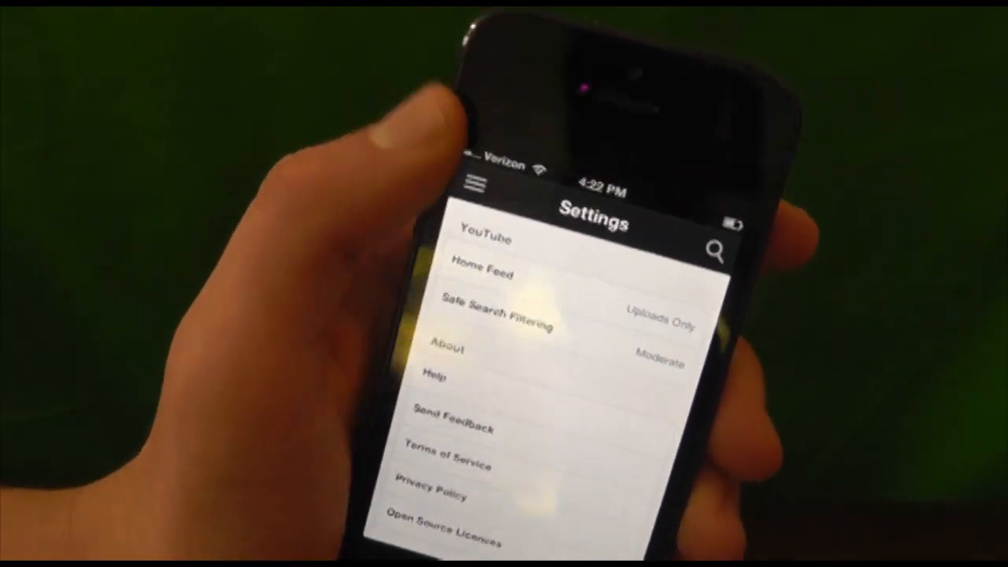
left_click(471, 183)
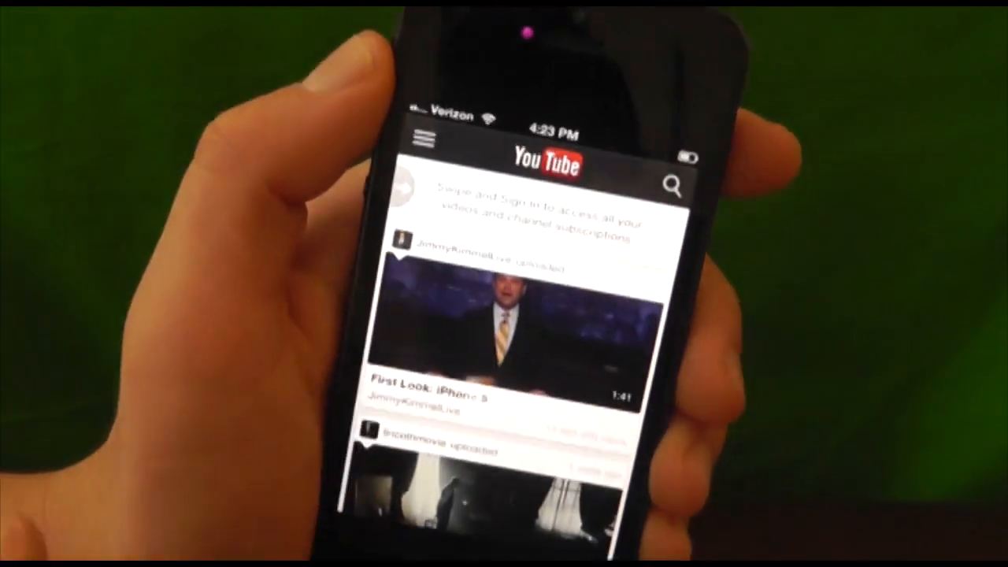
Step: Begin a YouTube video search for 'Appl'
left_click(670, 186)
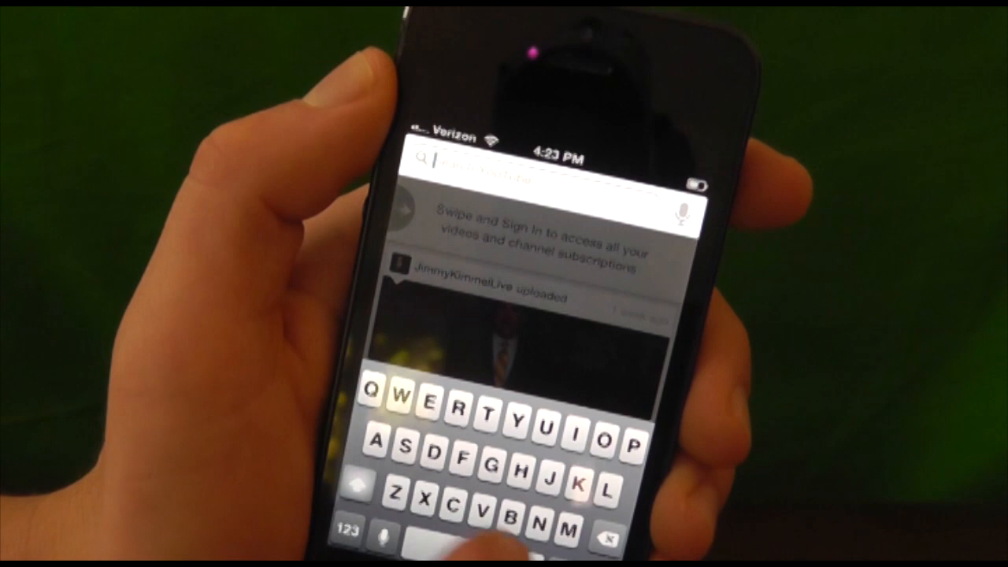
type("Appl")
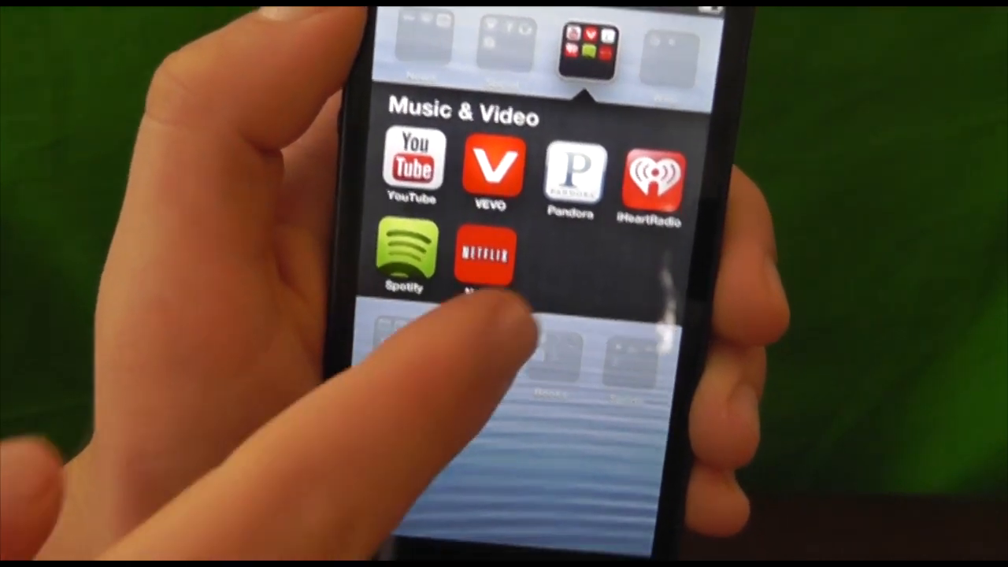
Step: Close the Music & Video folder and launch Chrome from the Web folder
left_click(484, 256)
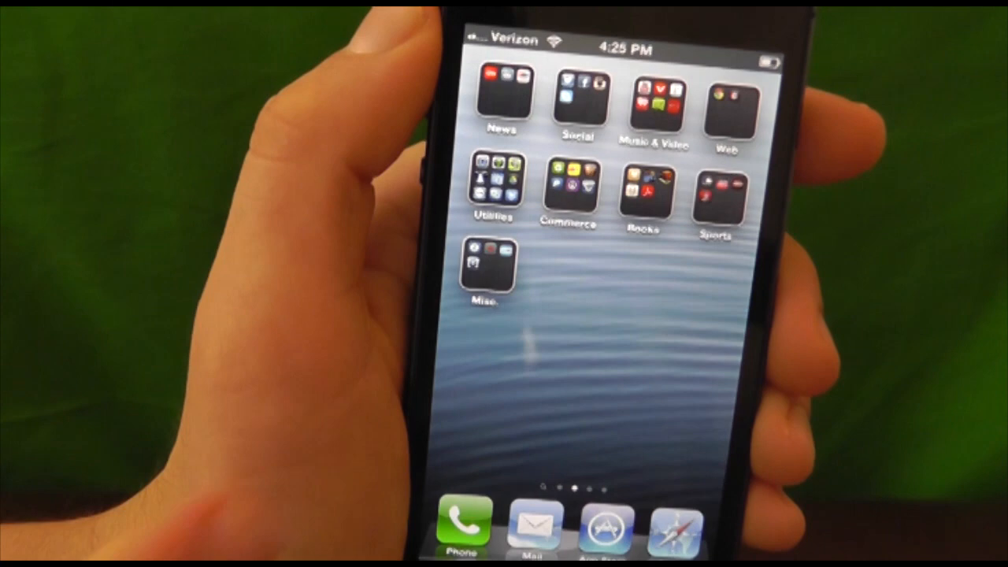
left_click(728, 106)
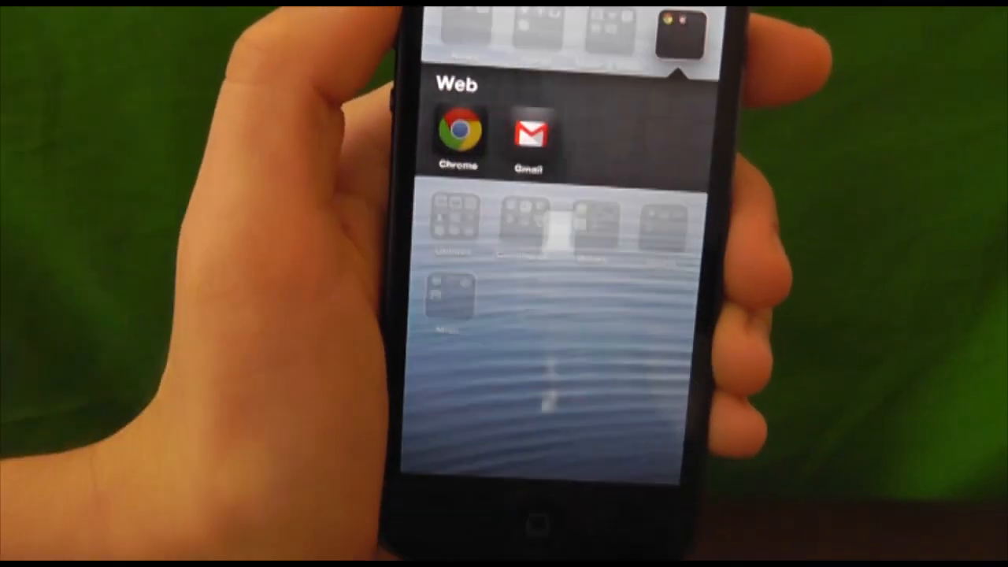
left_click(457, 134)
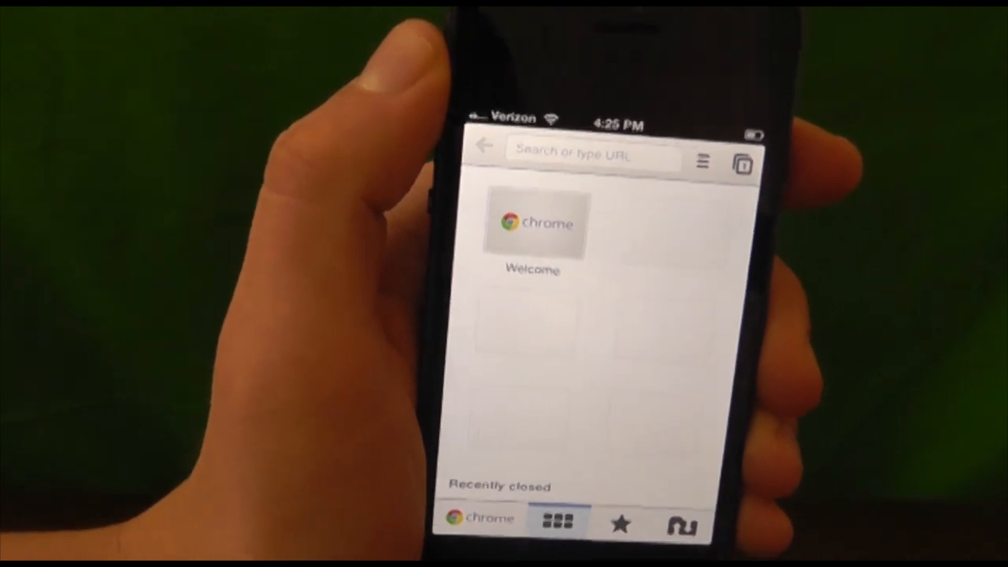
left_click(590, 155)
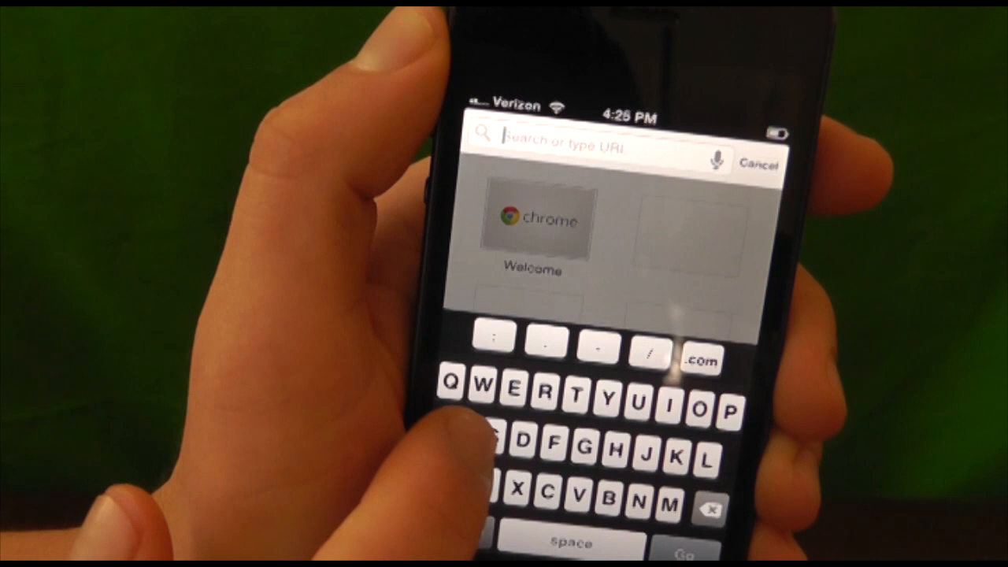
type("appl")
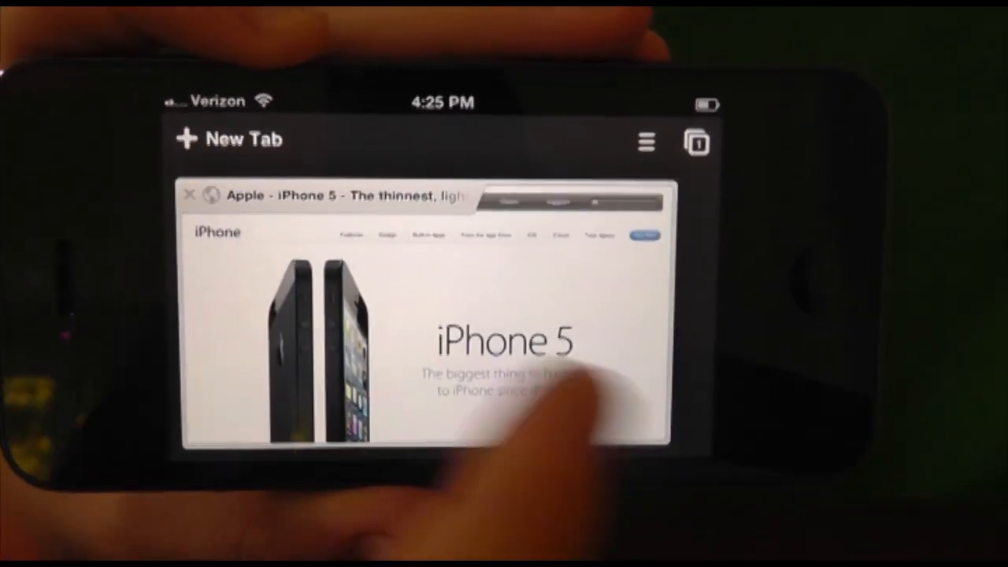
left_click(645, 143)
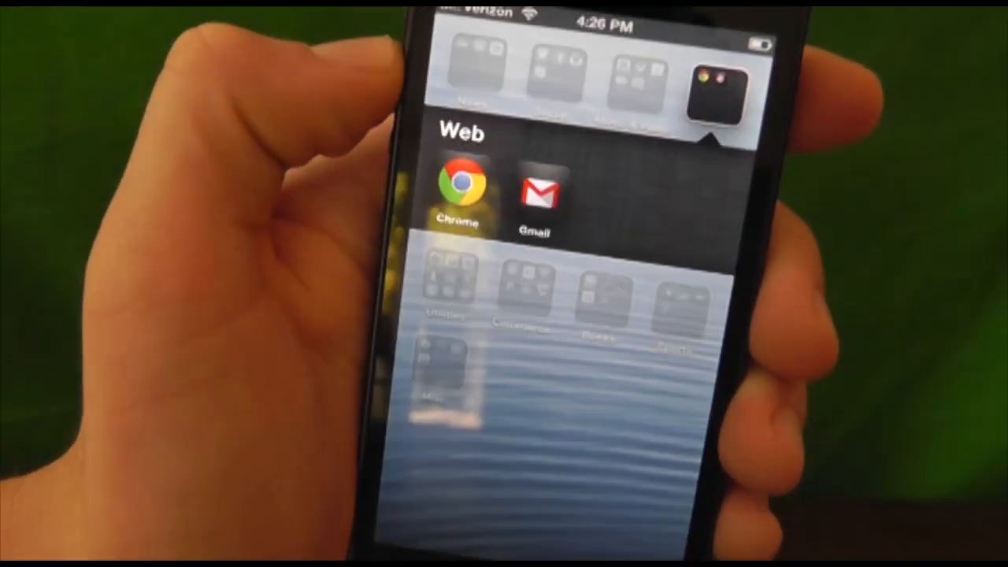
Step: Close the Web folder to show all home-screen app folders
left_click(533, 193)
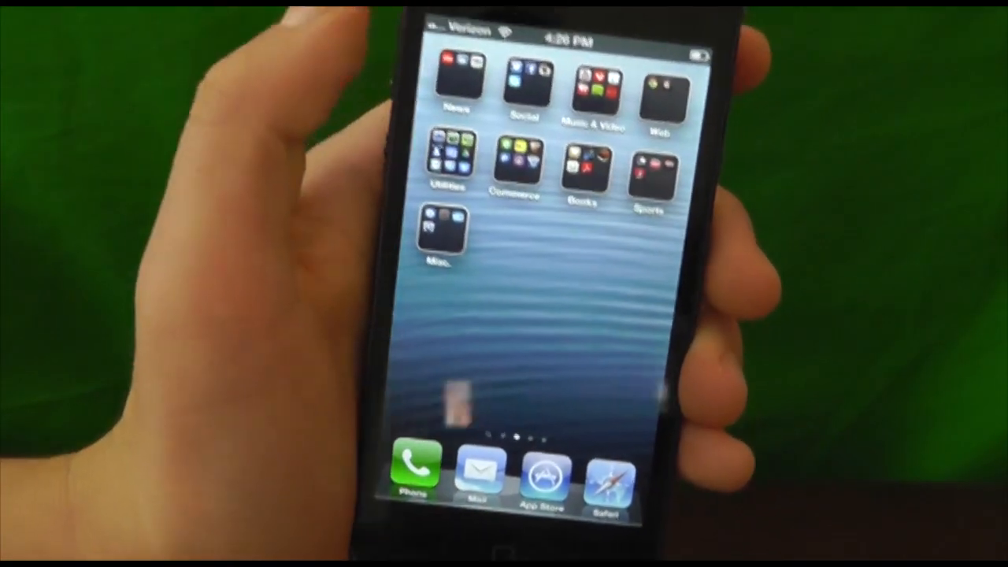
Step: Show the Utilities folder's Remote, Find iPhone, Evernote, Flashlight, Dictionary, Google Drive and Dropbox apps
left_click(453, 162)
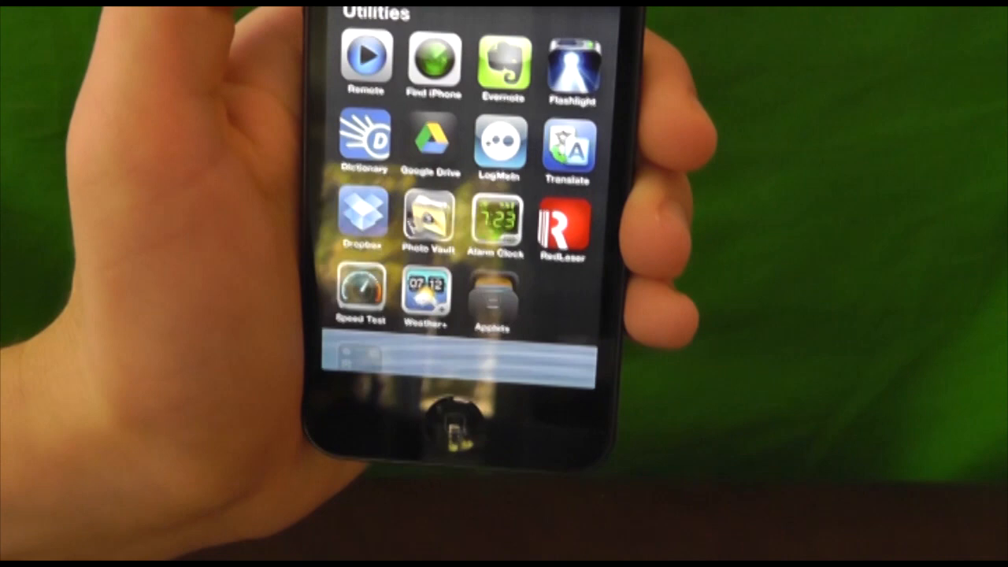
left_click(363, 51)
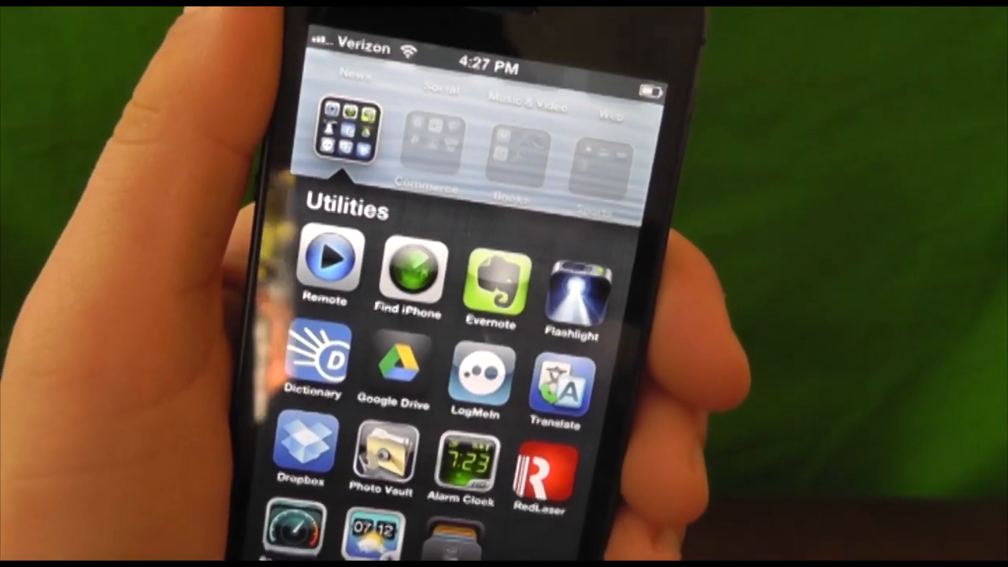
left_click(410, 272)
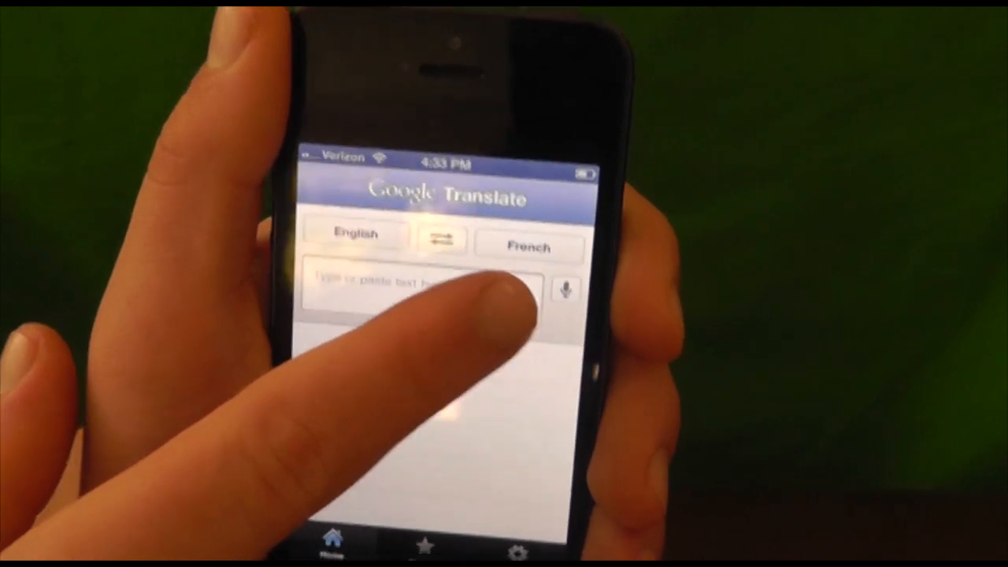
Step: Enter 'I want to translate something' into Google Translate's input box
left_click(425, 285)
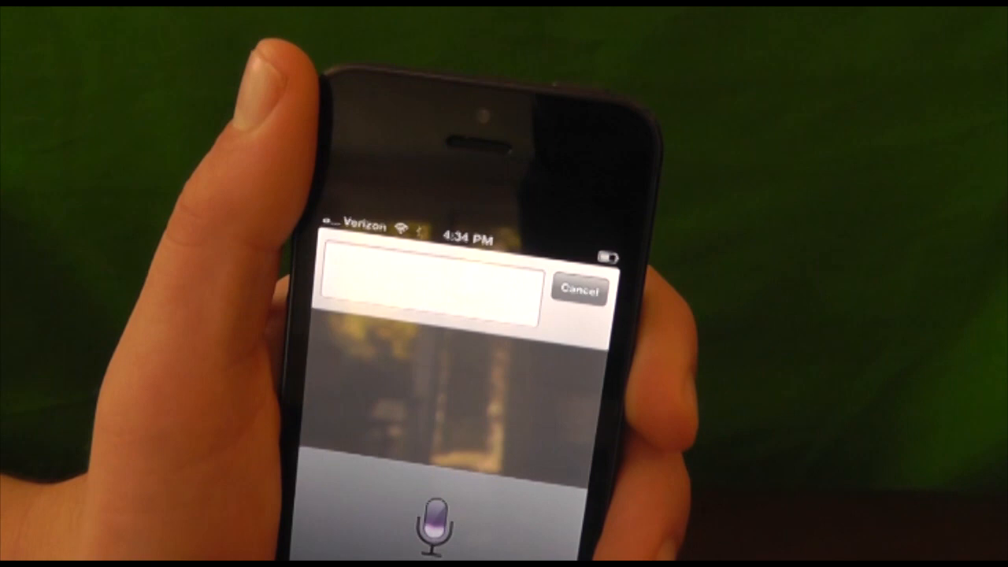
type("I want to translate something")
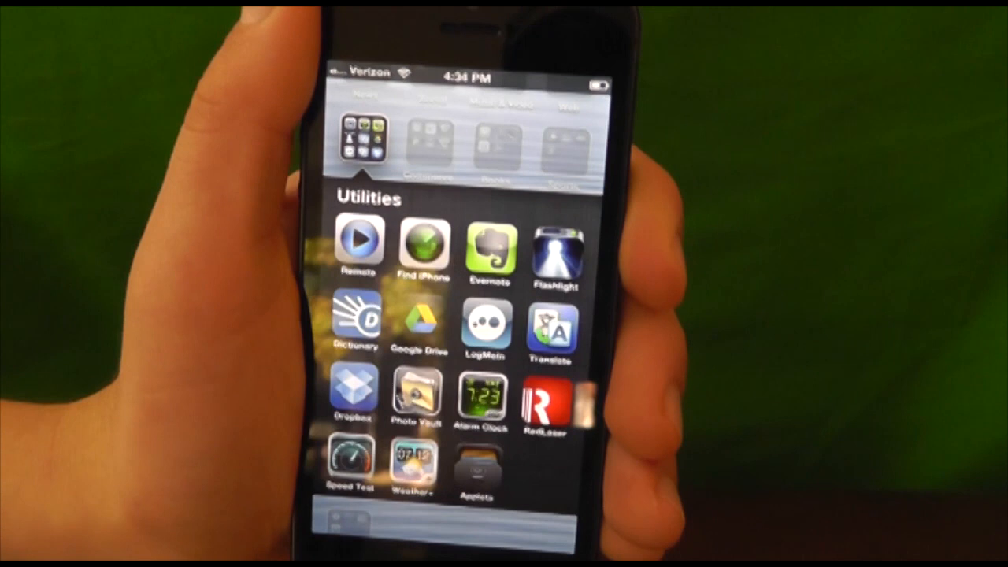
Step: Return to the Utilities folder and launch the RedLaser app
left_click(352, 390)
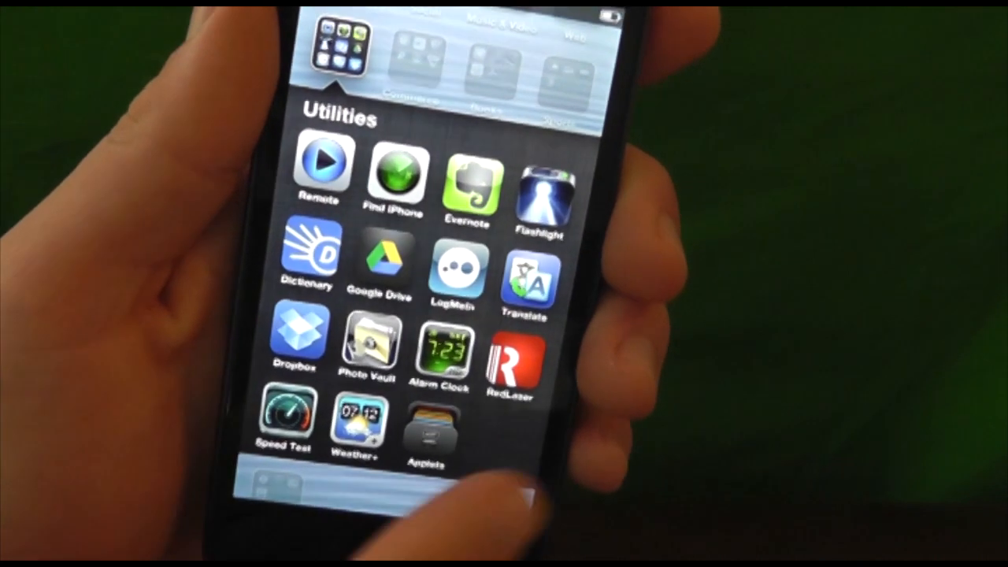
left_click(512, 346)
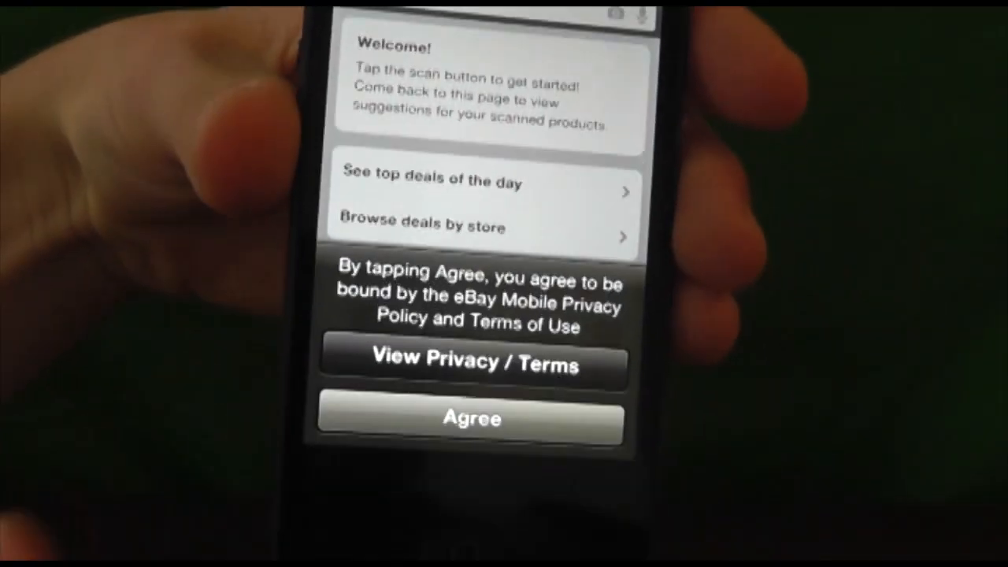
Step: Agree to RedLaser's eBay privacy terms and allow it to use the current location
left_click(471, 418)
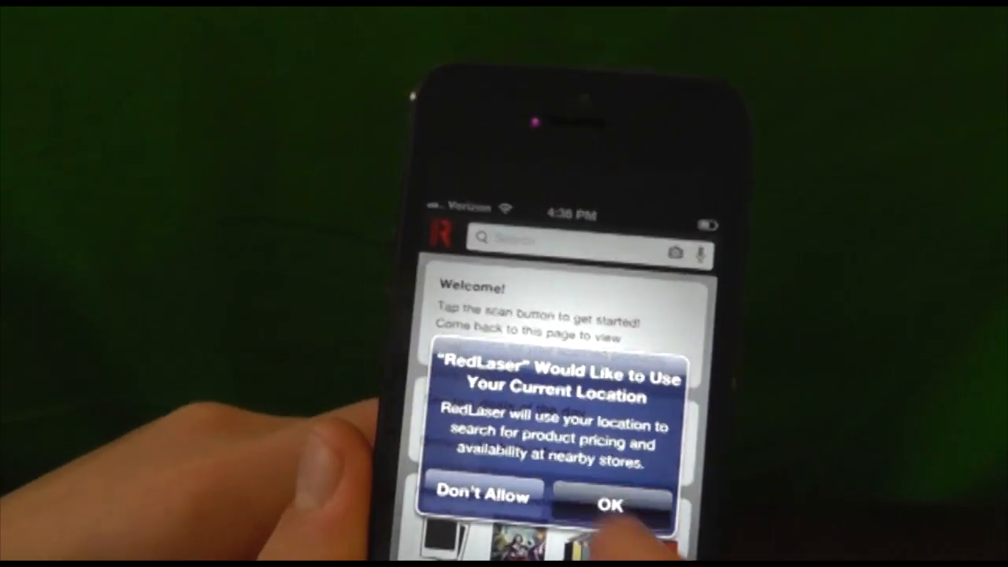
left_click(610, 505)
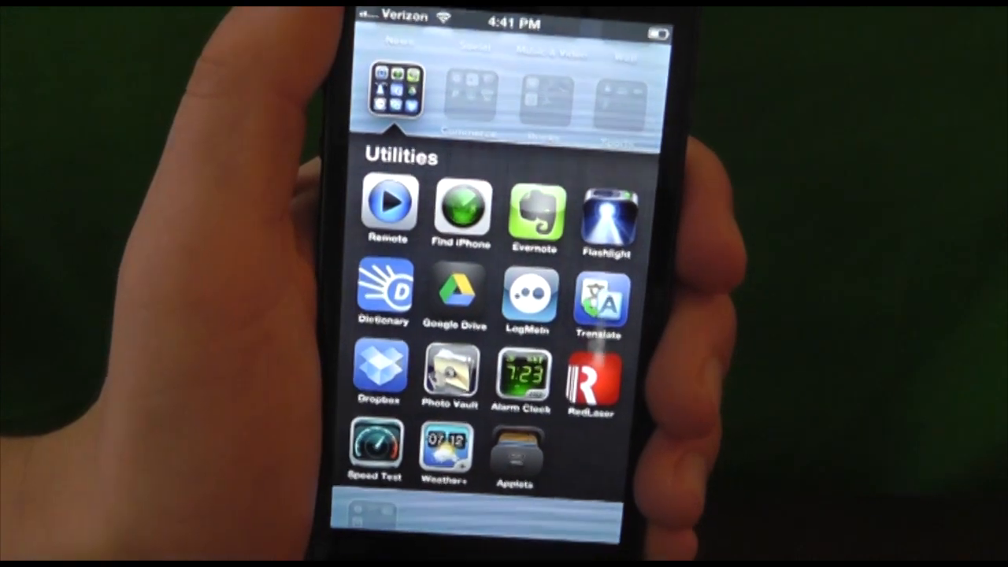
Step: Launch Speedtest.net and bring up its Begin Test screen without running a test
left_click(377, 445)
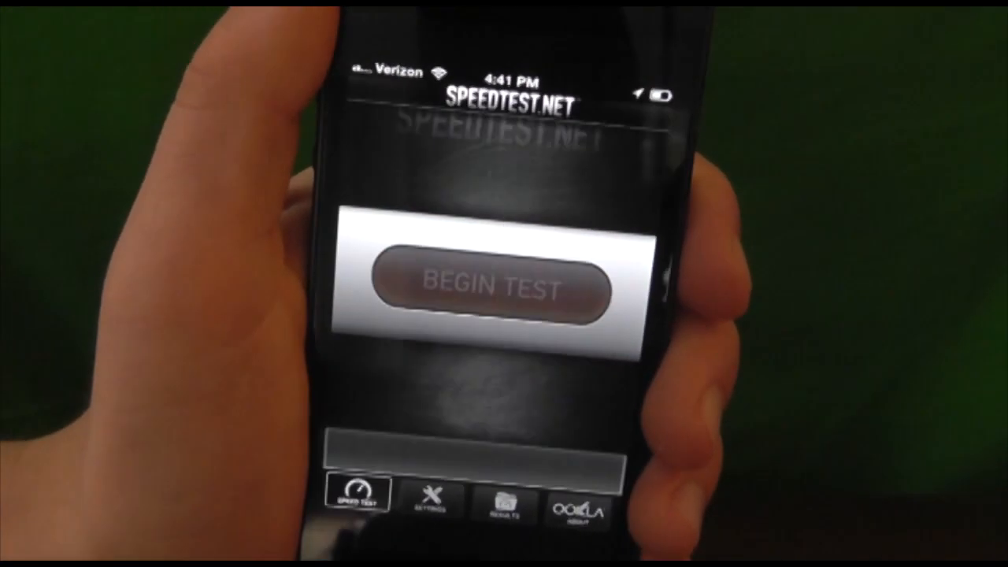
left_click(489, 287)
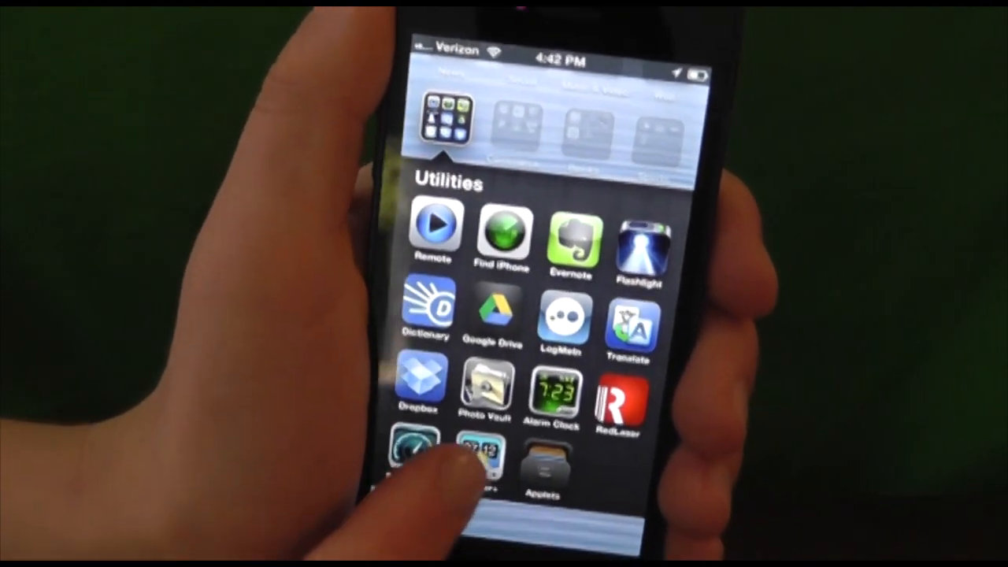
Step: Launch Weather+ from the Utilities folder, landing on a Legend of the Cryptids ad
left_click(477, 465)
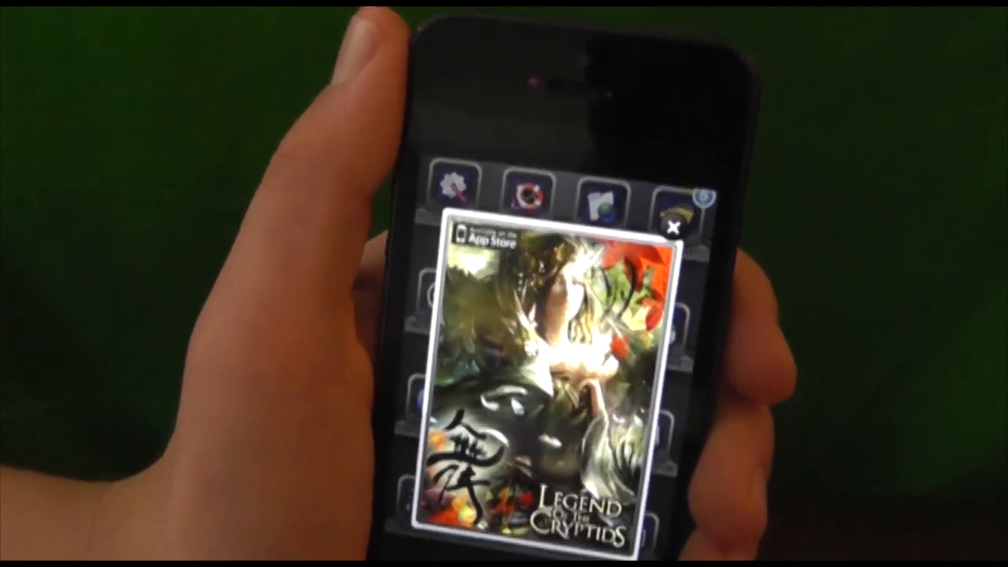
Step: Dismiss the Legend of the Cryptids ad, revealing the deals app's 'Have we met before?' screen
left_click(671, 227)
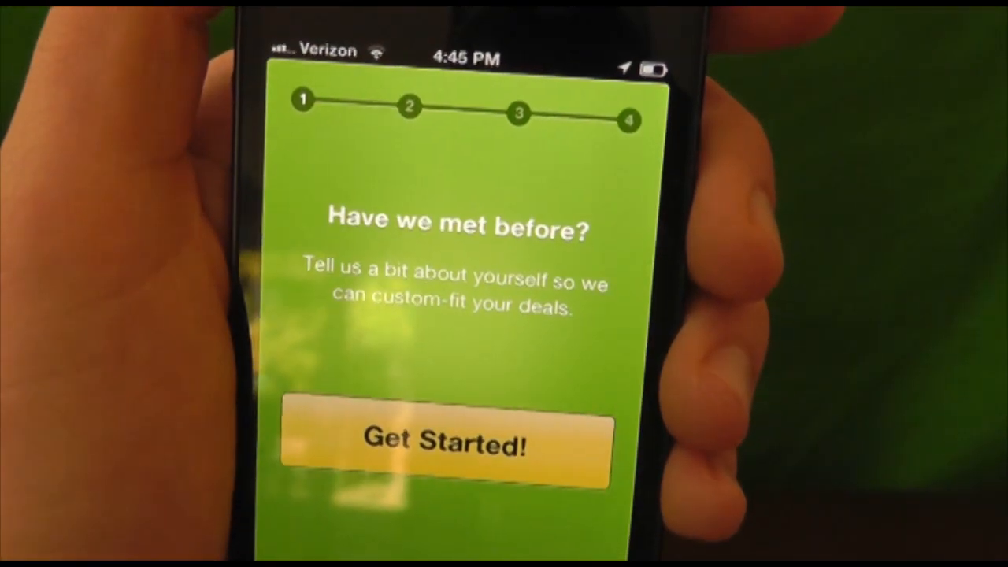
Step: Open the Commerce folder and look through Groupon, eBay, UPS, PayPal, Craigslist and Amazon
left_click(443, 441)
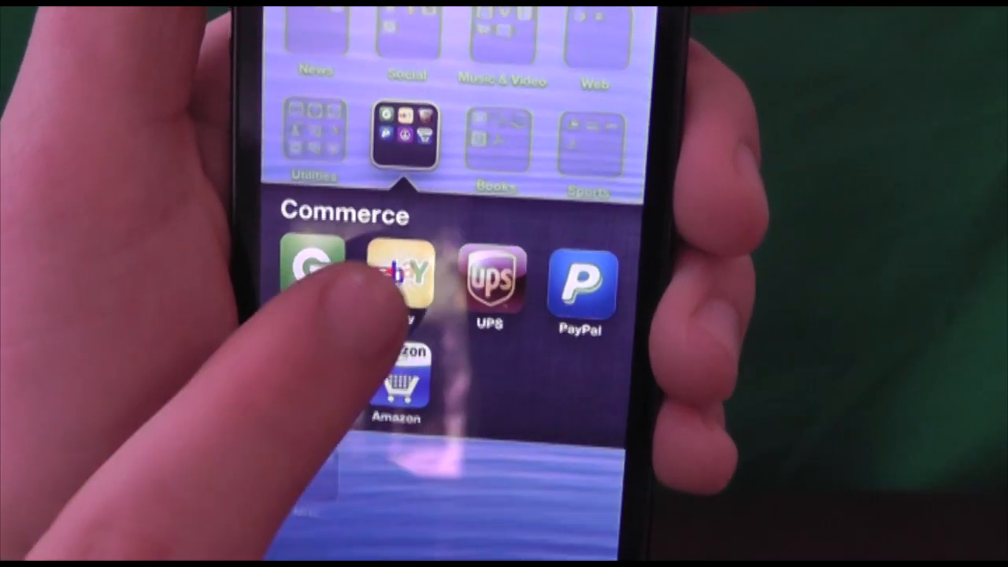
left_click(404, 279)
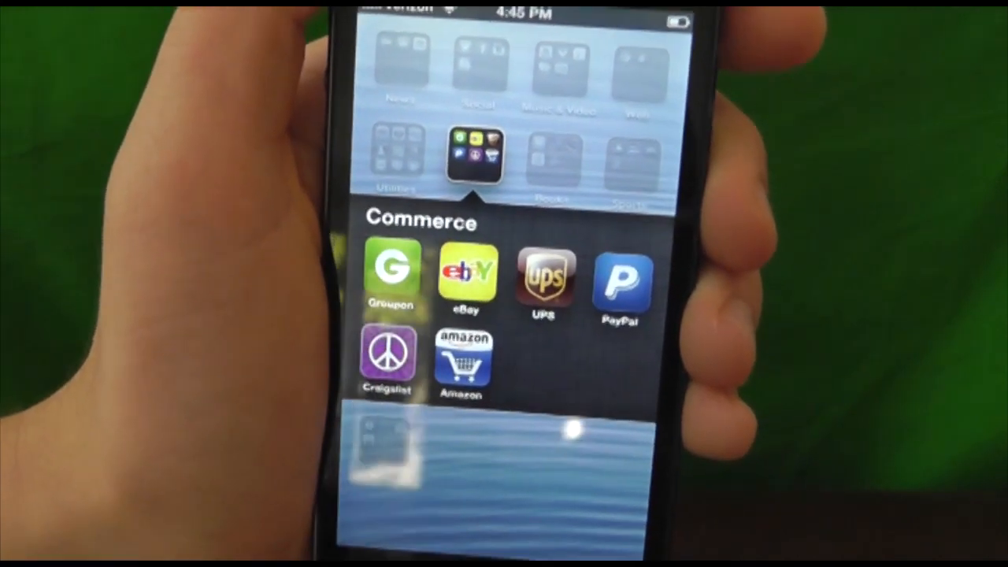
left_click(543, 279)
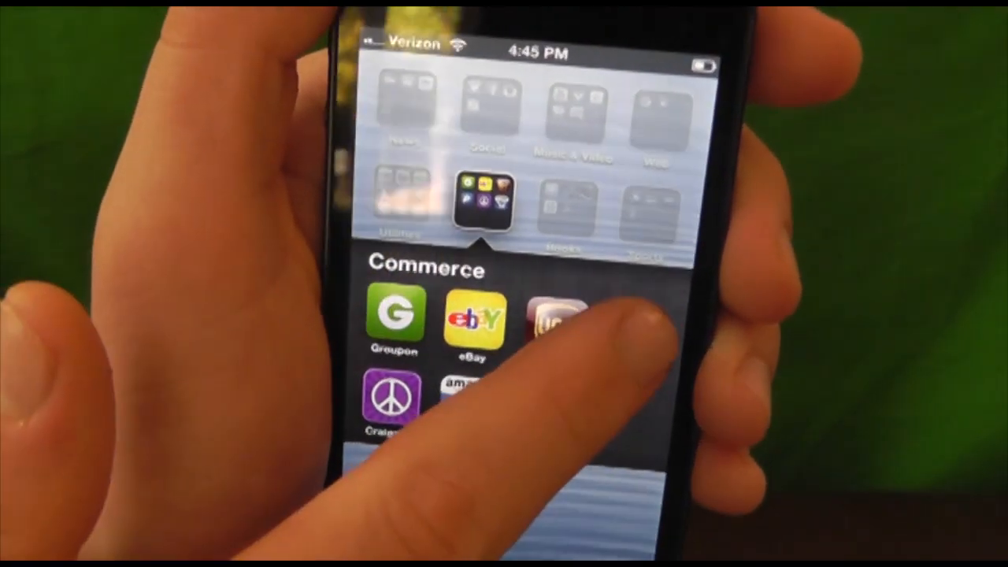
Step: Move on to the Books folder and launch iBooks, reaching its sync prompt
left_click(551, 315)
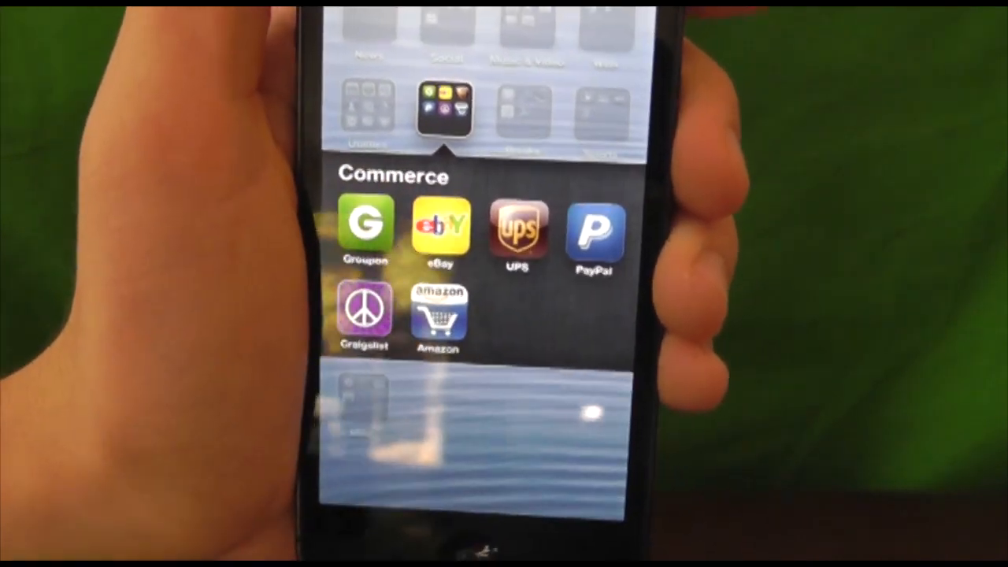
left_click(363, 311)
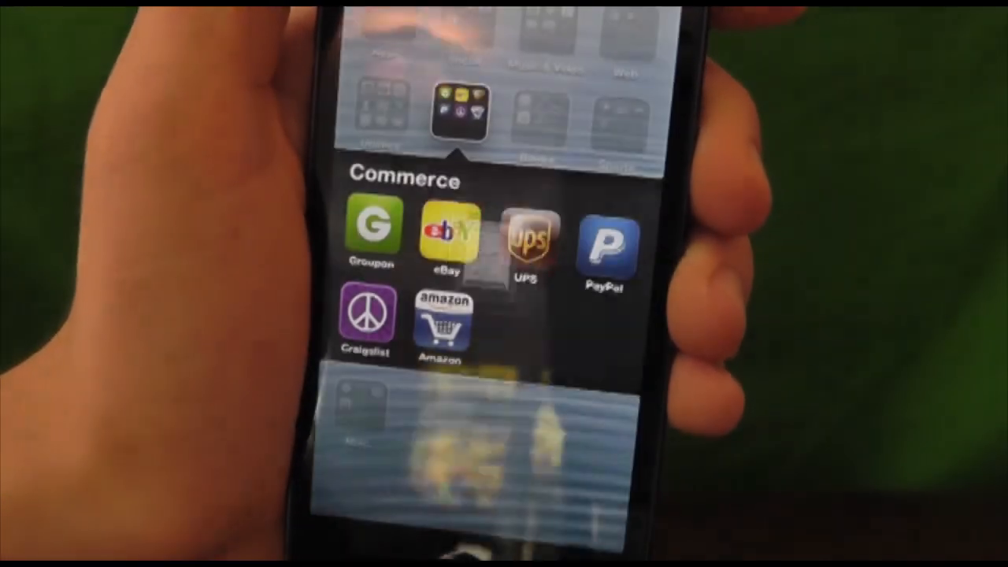
left_click(441, 318)
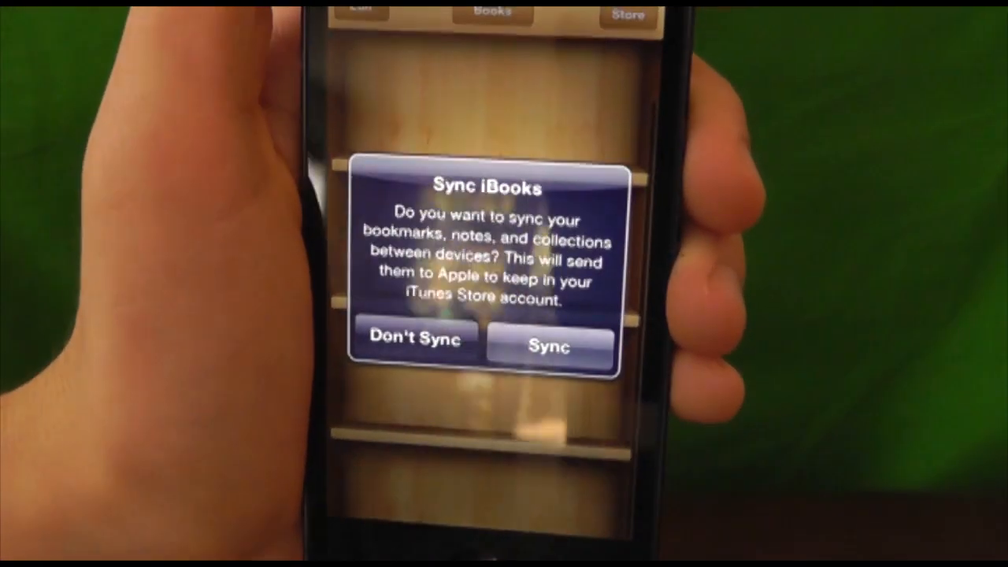
Step: Answer the iBooks sync prompt, glance at the store's Books page, and return to the Books folder
left_click(548, 344)
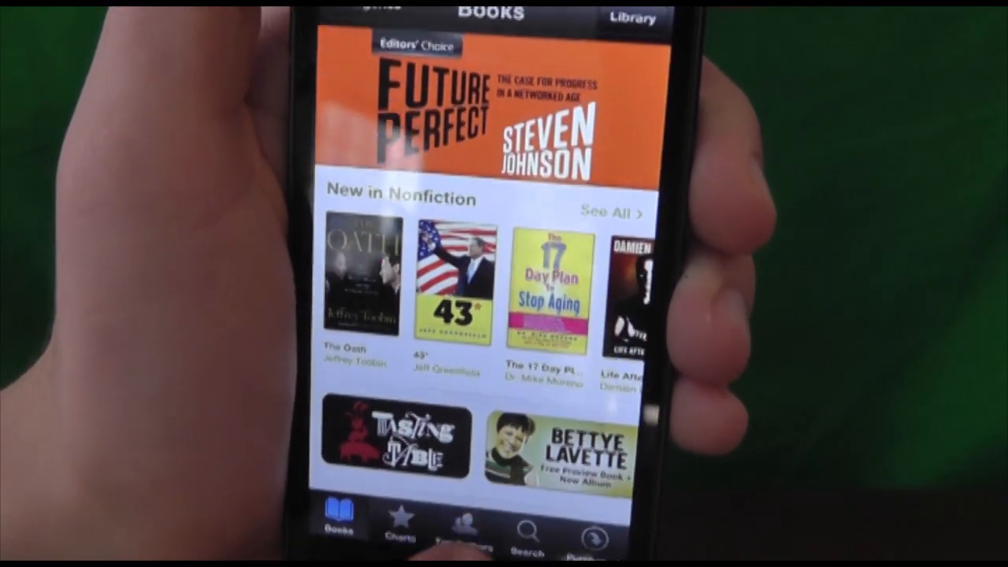
left_click(398, 536)
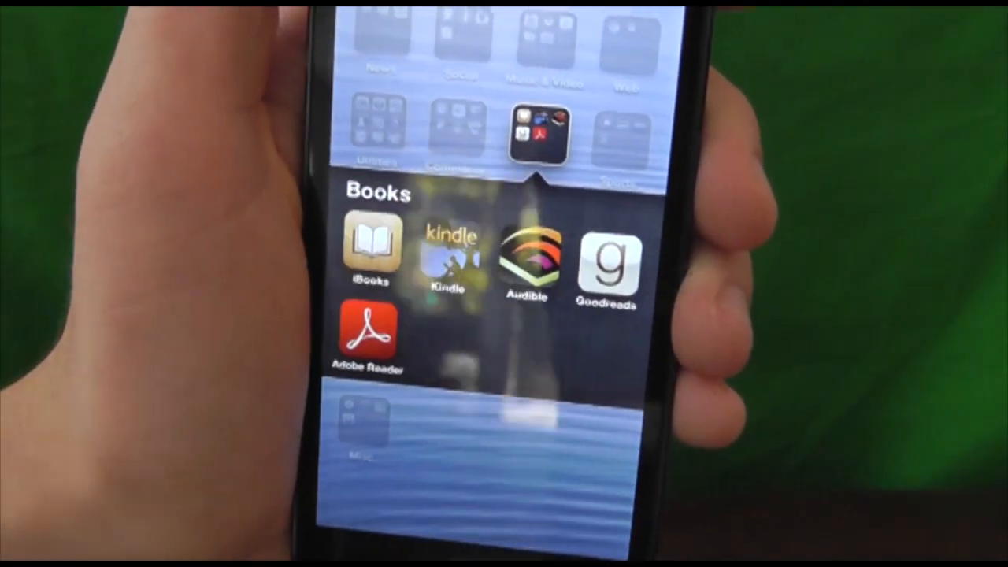
Step: Open Goodreads to its sign-in screen, then return to the home screen of folders
left_click(448, 252)
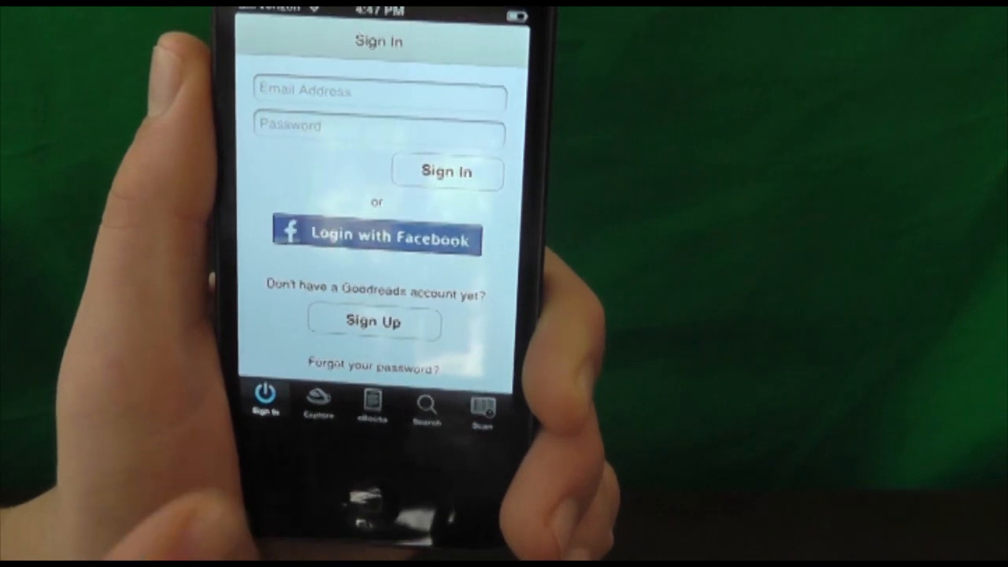
left_click(317, 405)
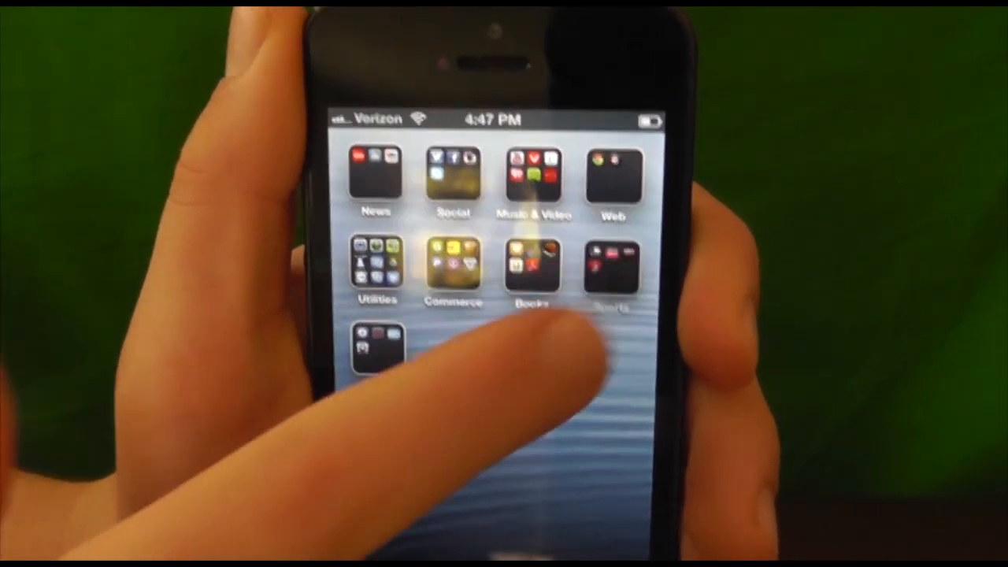
left_click(610, 263)
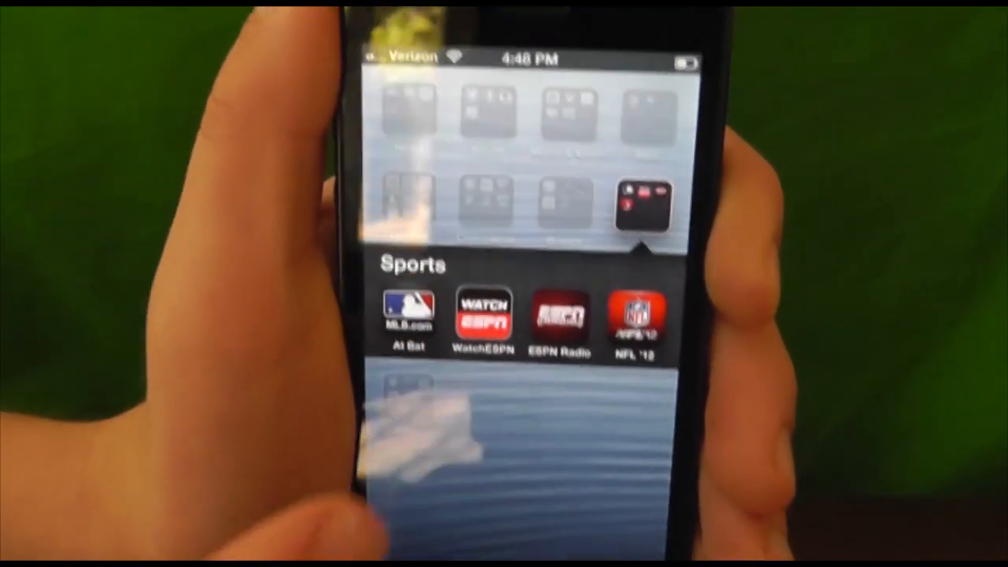
left_click(482, 315)
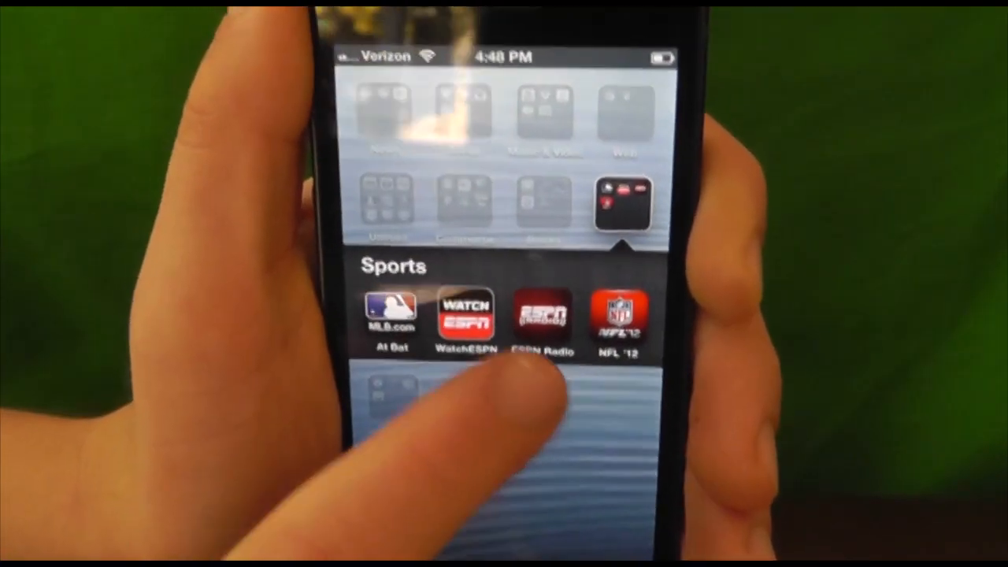
left_click(542, 315)
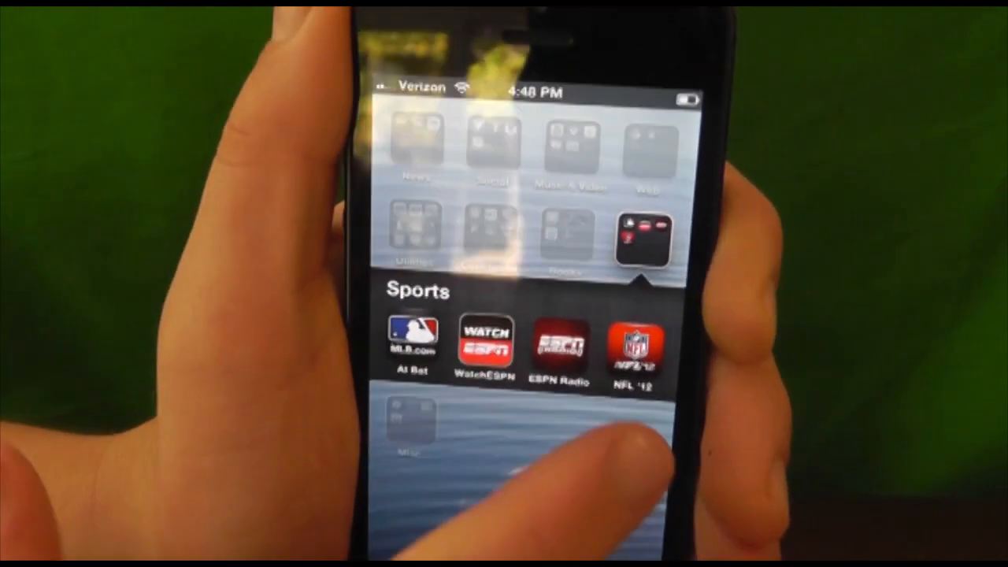
left_click(634, 350)
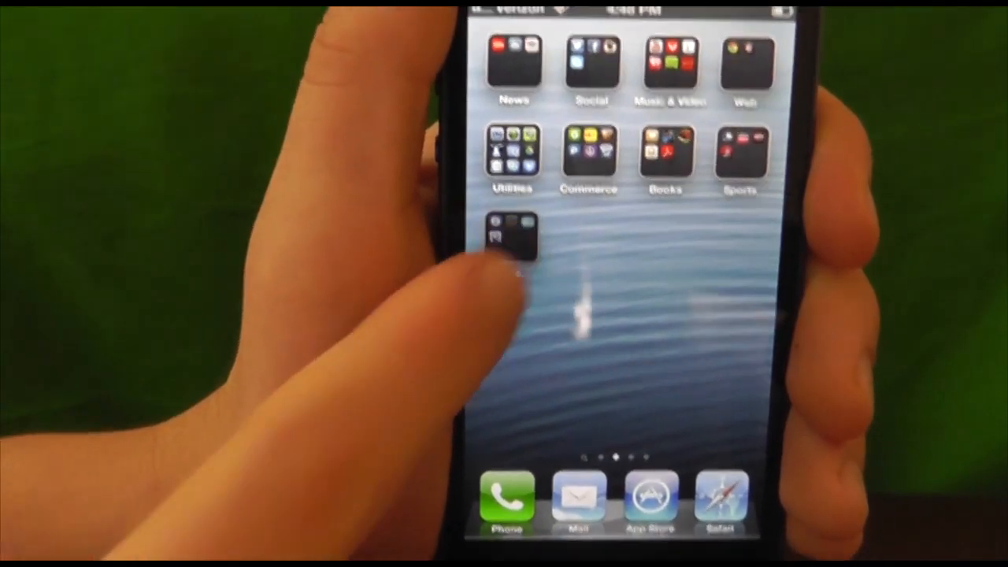
Step: Open AppsGoneFree from the Misc folder, accept its notification and US store prompts, and browse today's free apps
left_click(512, 232)
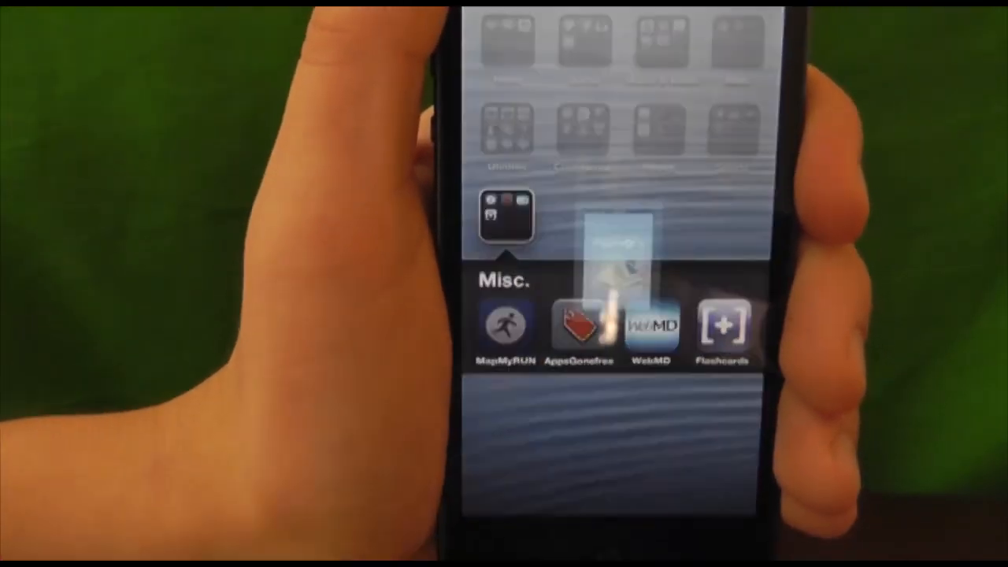
left_click(506, 327)
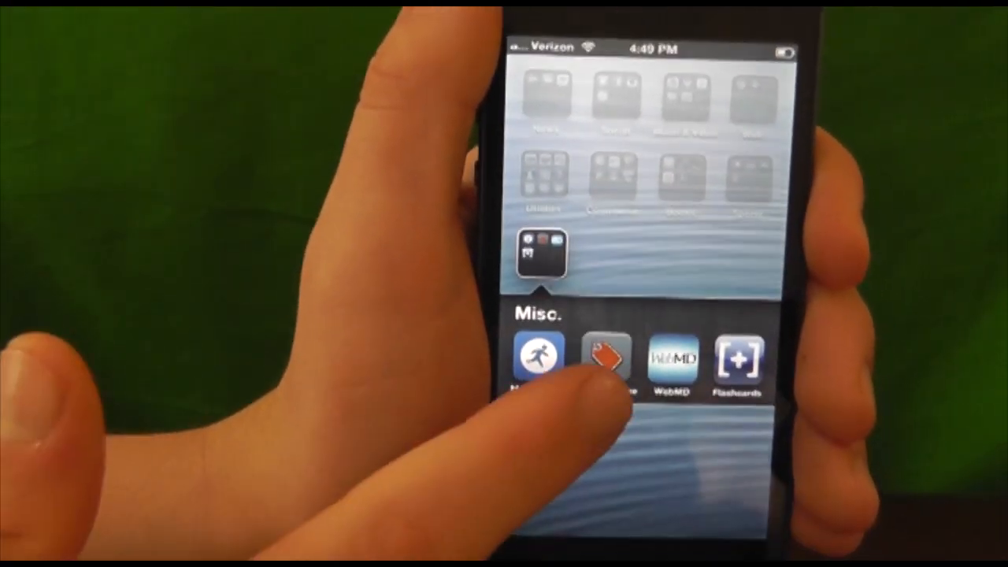
left_click(605, 359)
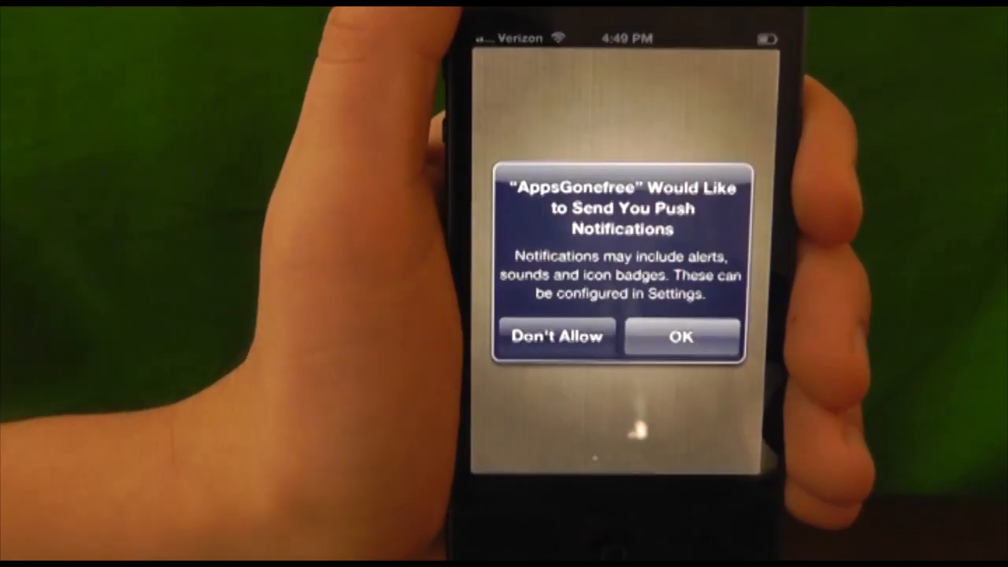
left_click(680, 336)
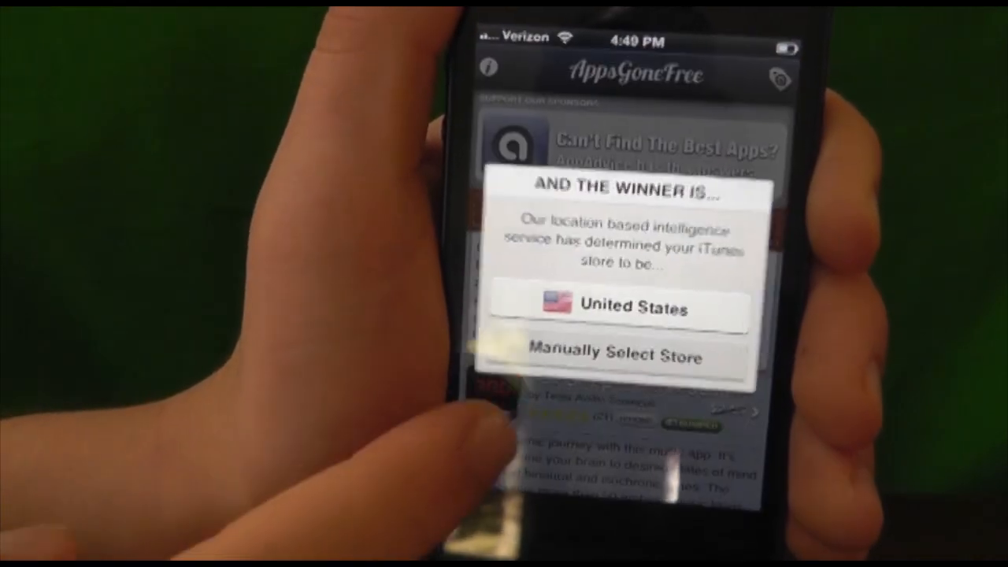
left_click(622, 307)
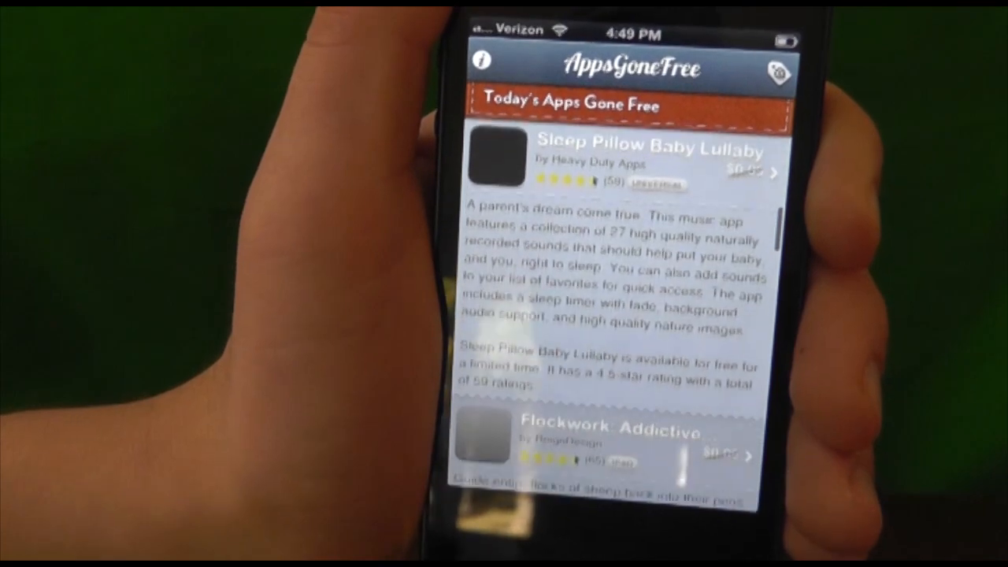
scroll("down", 3)
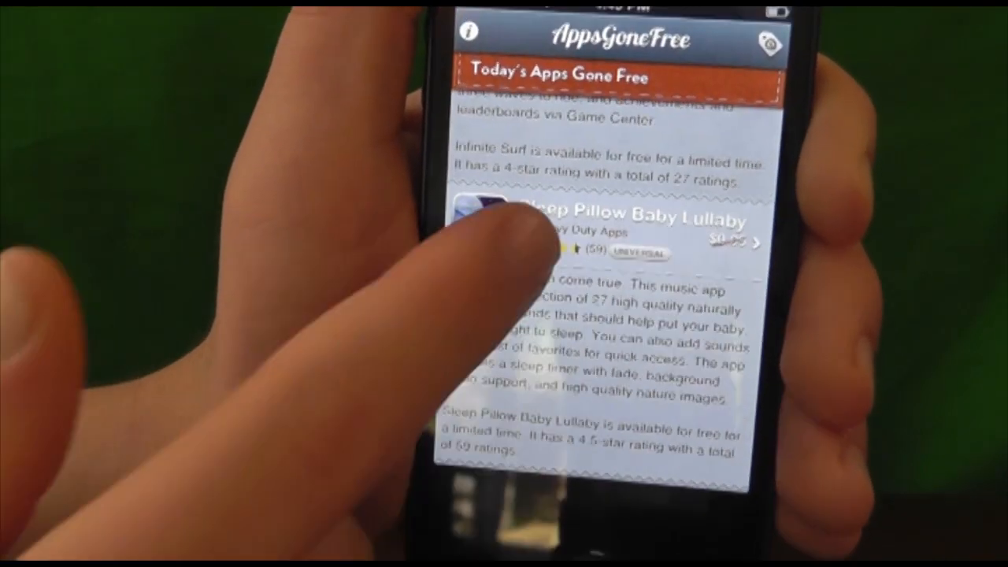
scroll("down", 3)
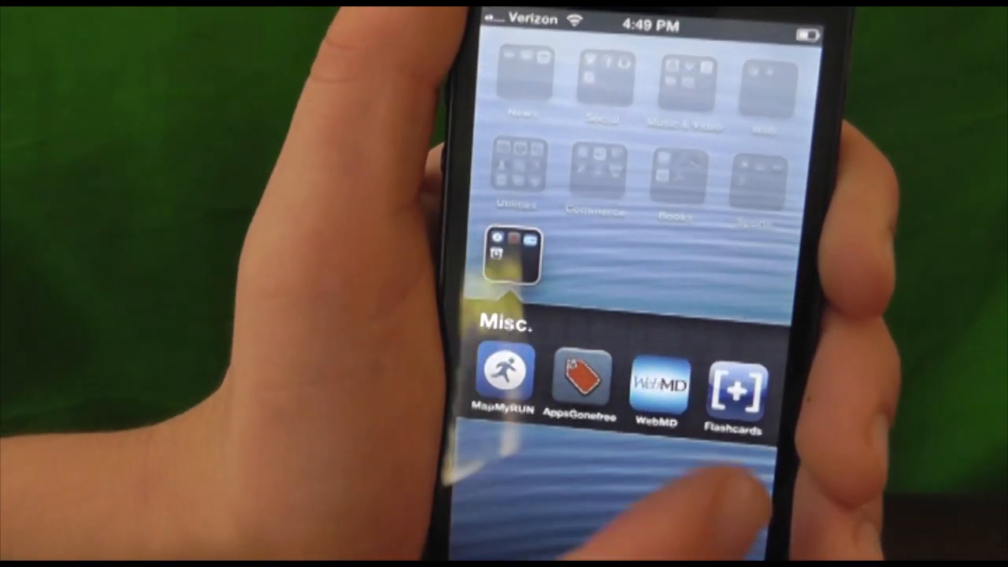
Step: Launch Flashcards+ from the Misc folder and dismiss its welcome alert
left_click(658, 382)
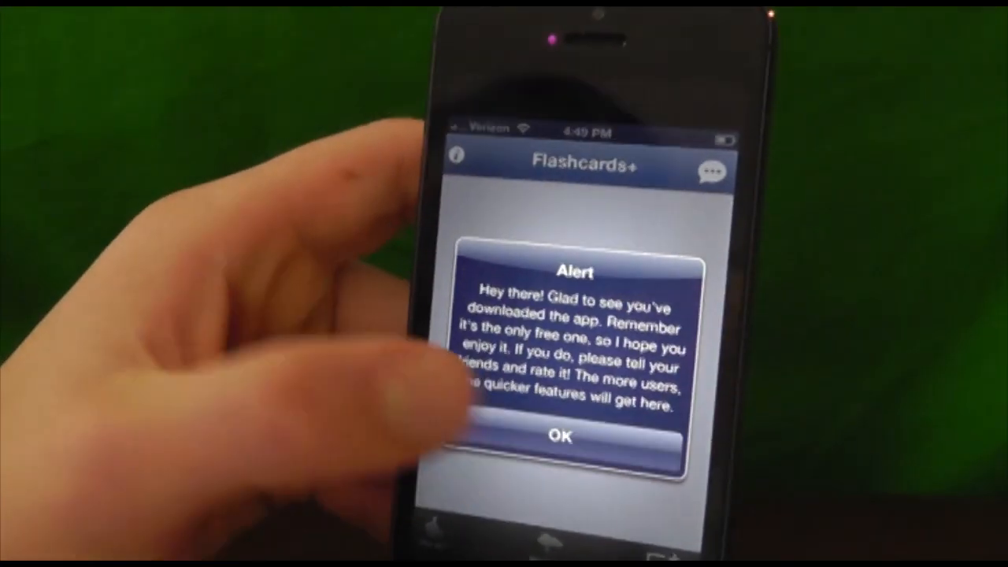
left_click(560, 435)
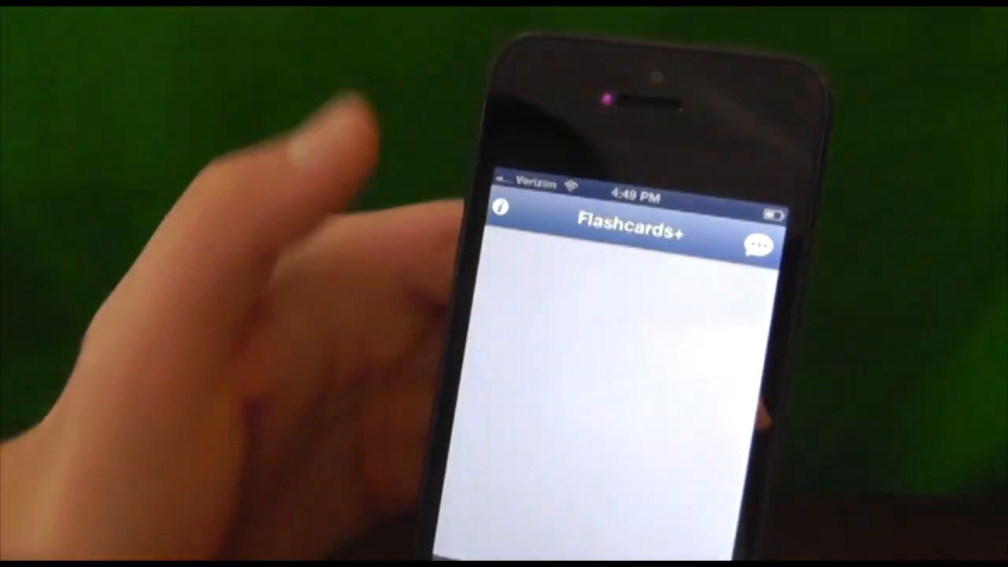